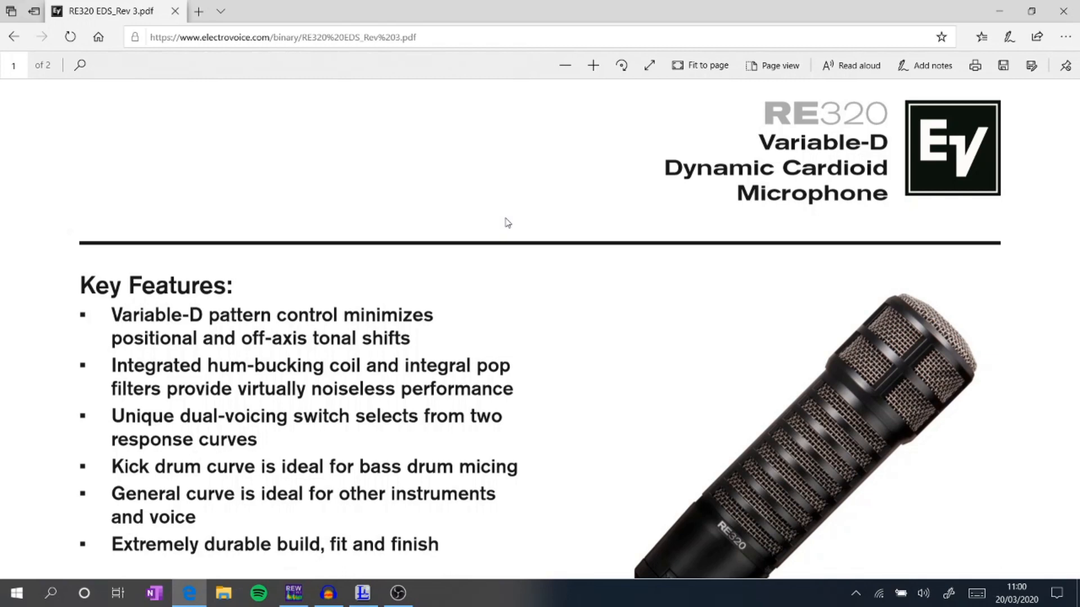
Scroll the RE320 datasheet from the title section down to the Technical Specifications table.
scroll(down, 3)
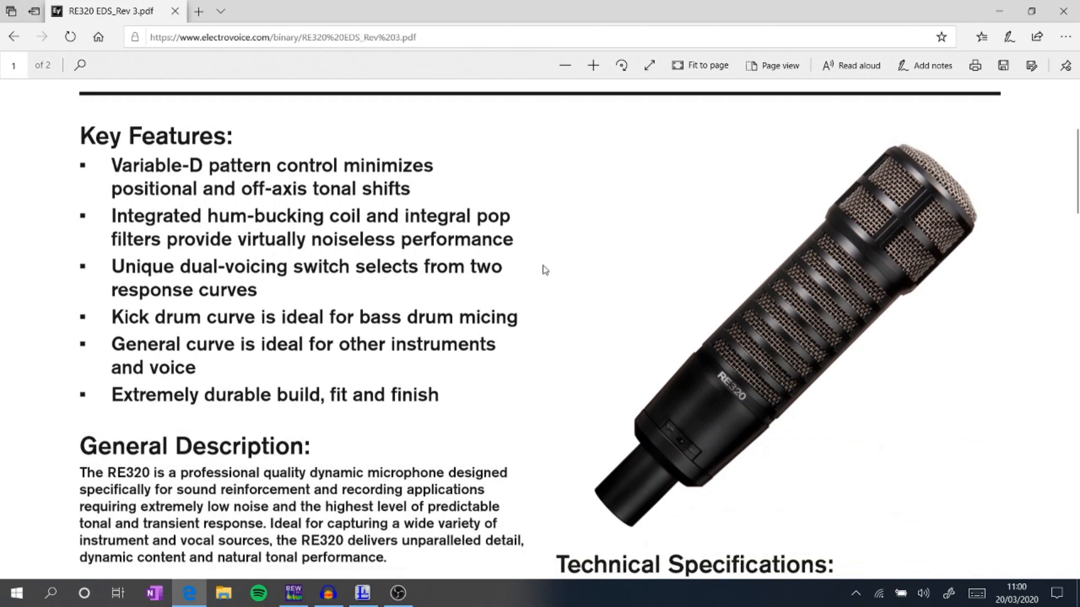
mouse_move(47, 196)
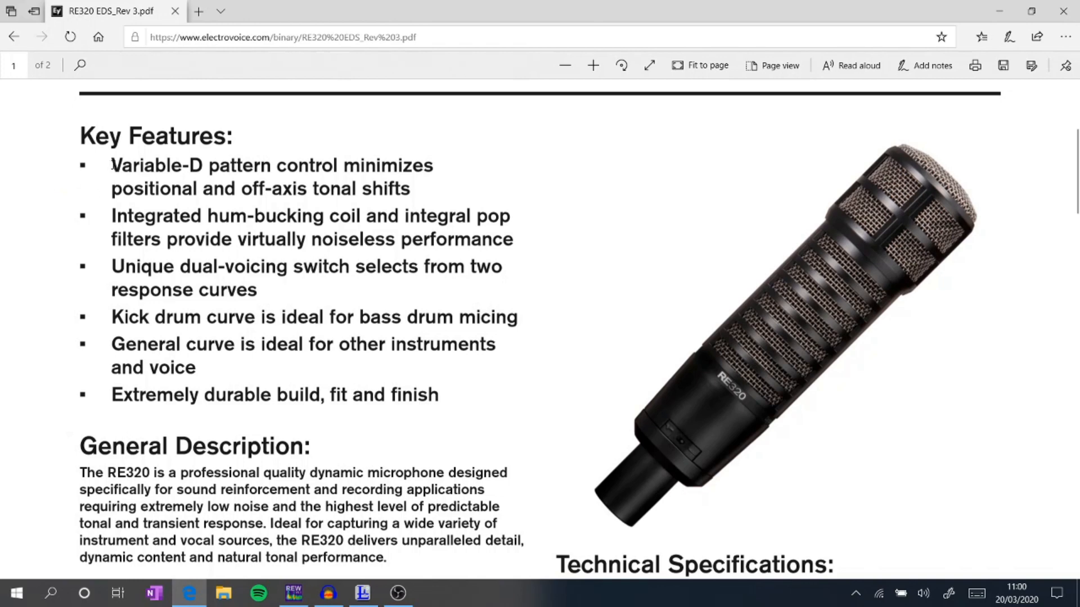
mouse_move(70, 198)
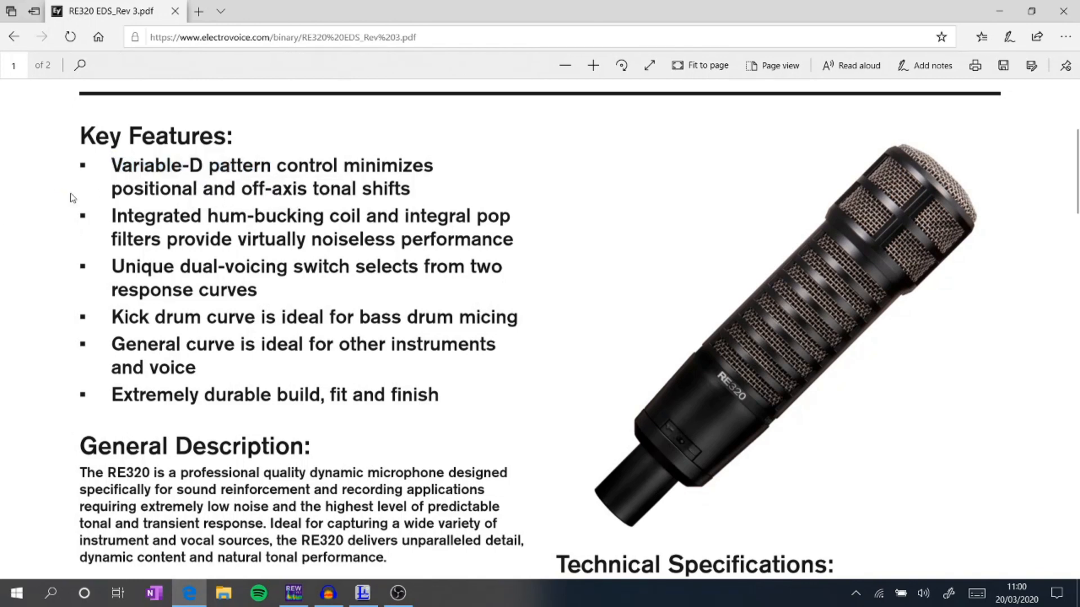
mouse_move(23, 179)
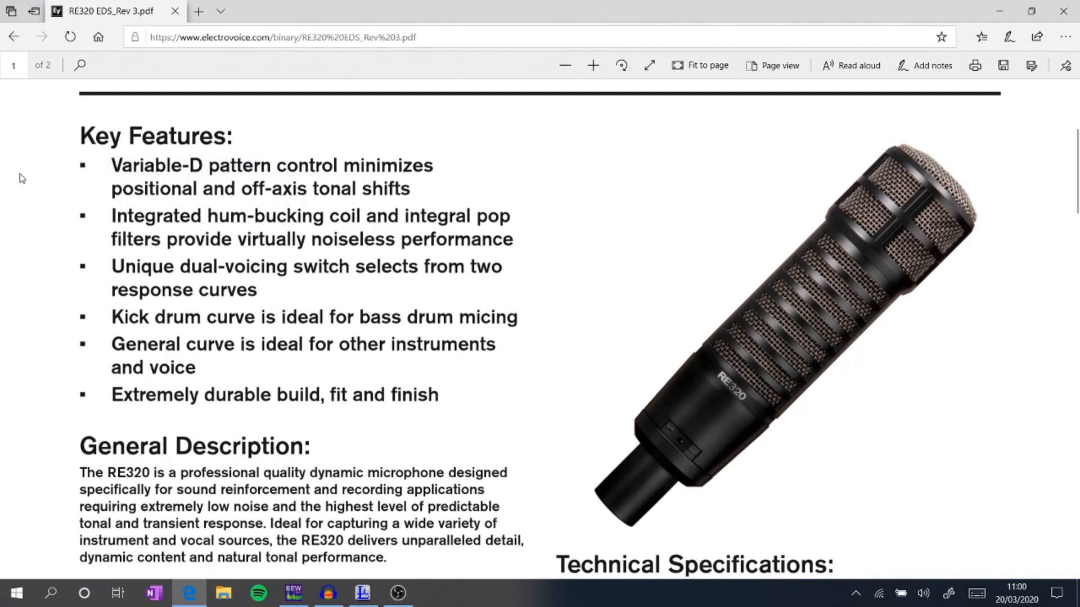
mouse_move(31, 202)
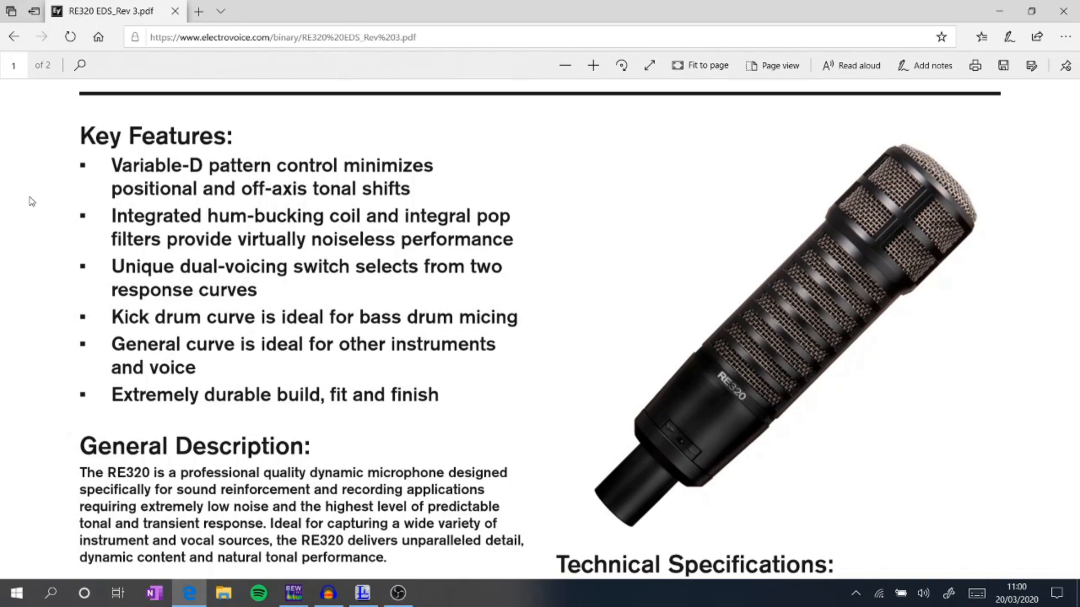
scroll(down, 3)
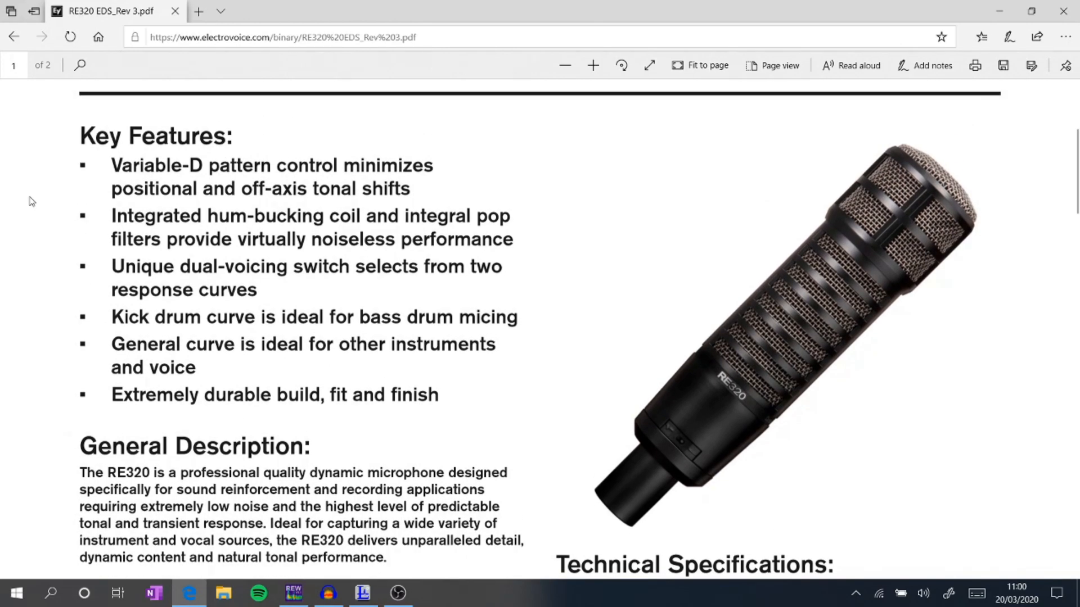
mouse_move(27, 290)
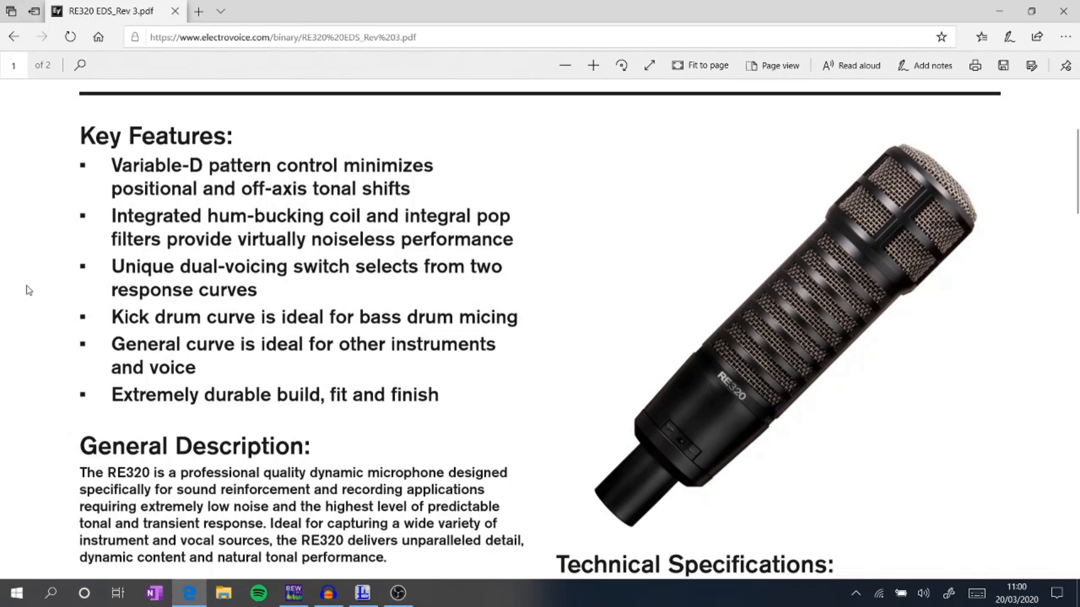
scroll(down, 3)
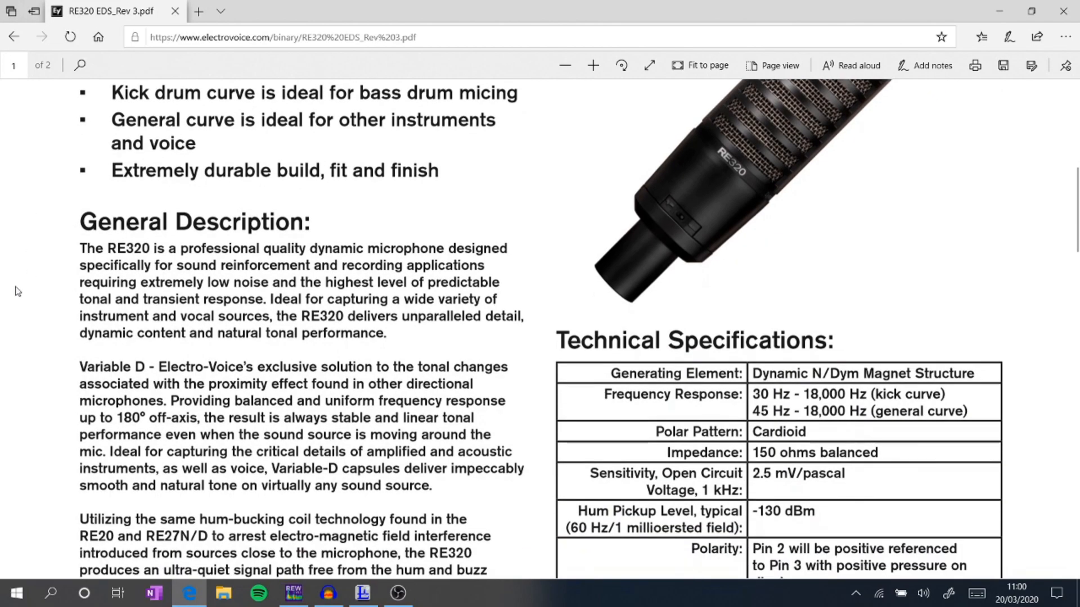
scroll(down, 3)
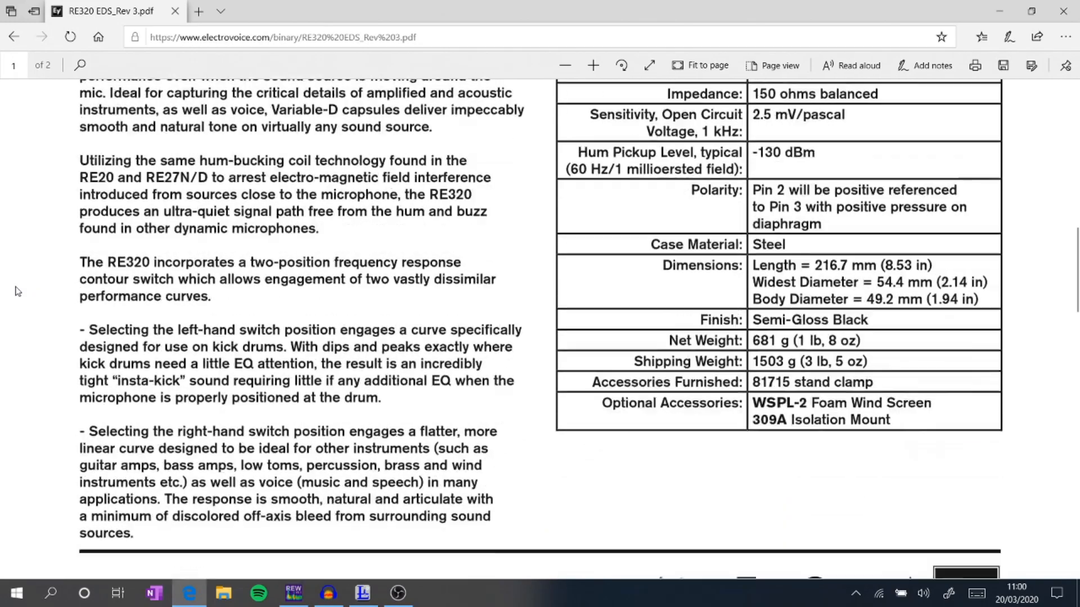
scroll(down, 3)
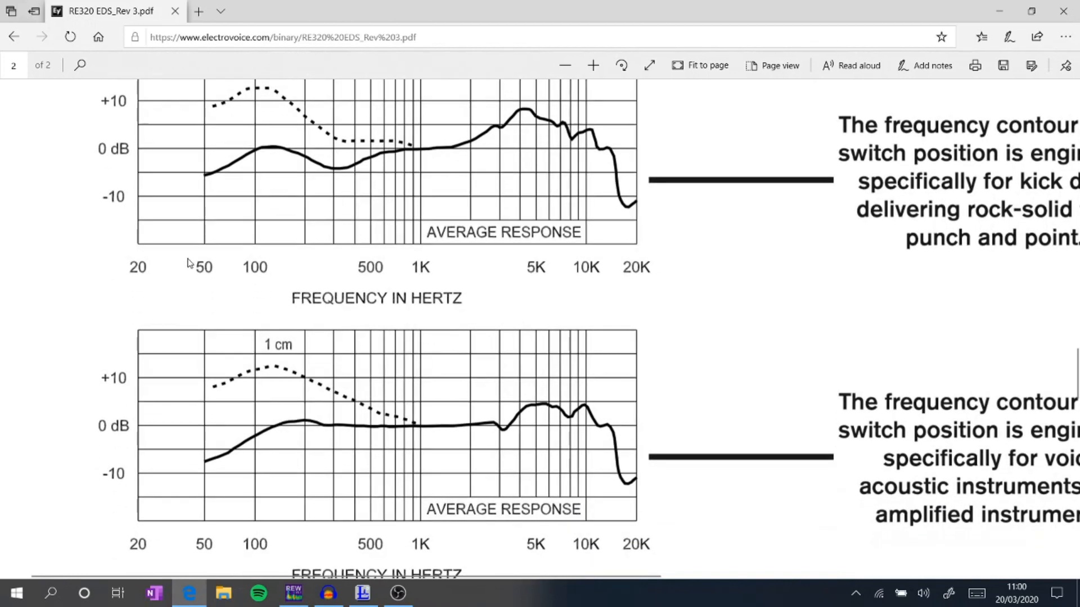
mouse_move(512, 430)
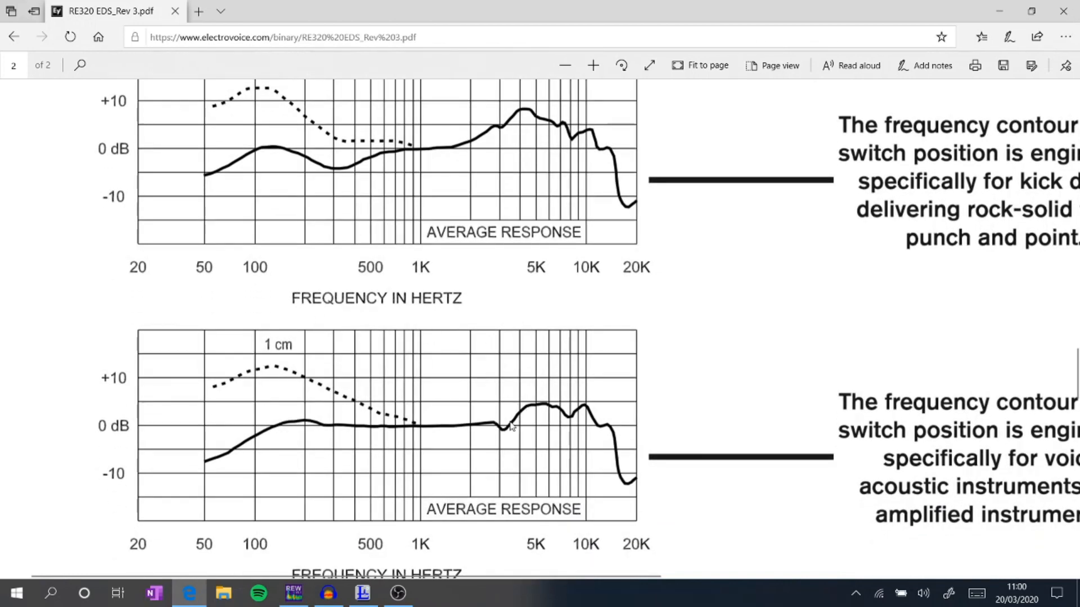
mouse_move(554, 413)
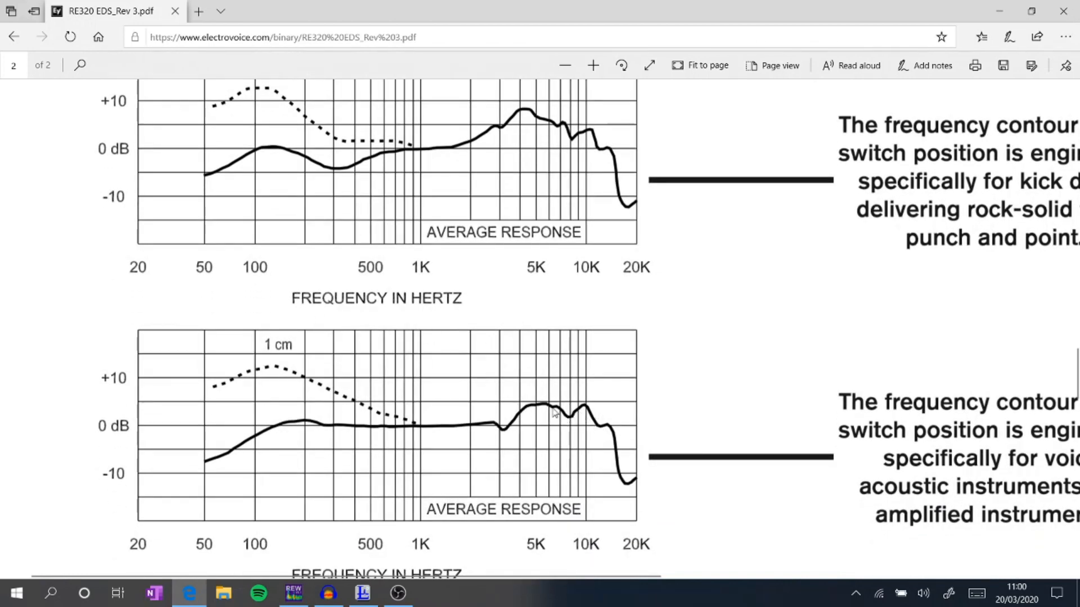
mouse_move(589, 409)
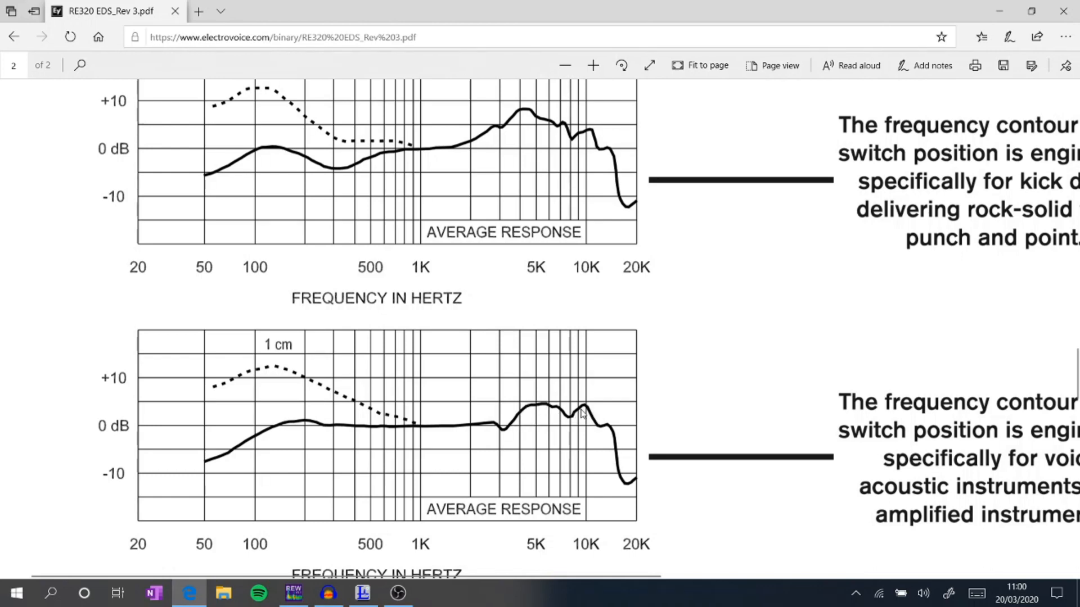
mouse_move(517, 118)
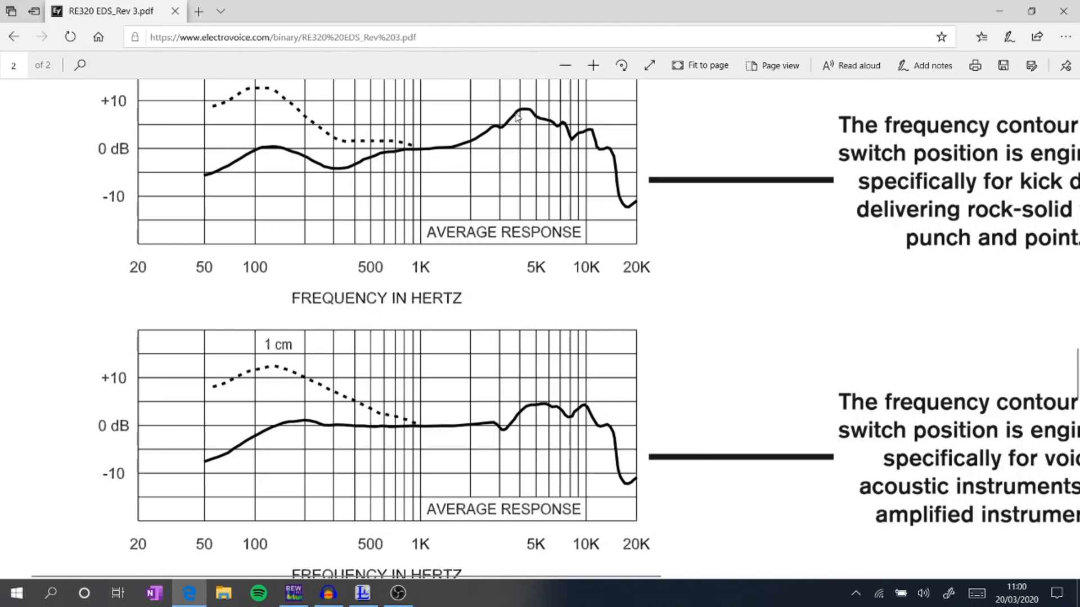
mouse_move(412, 173)
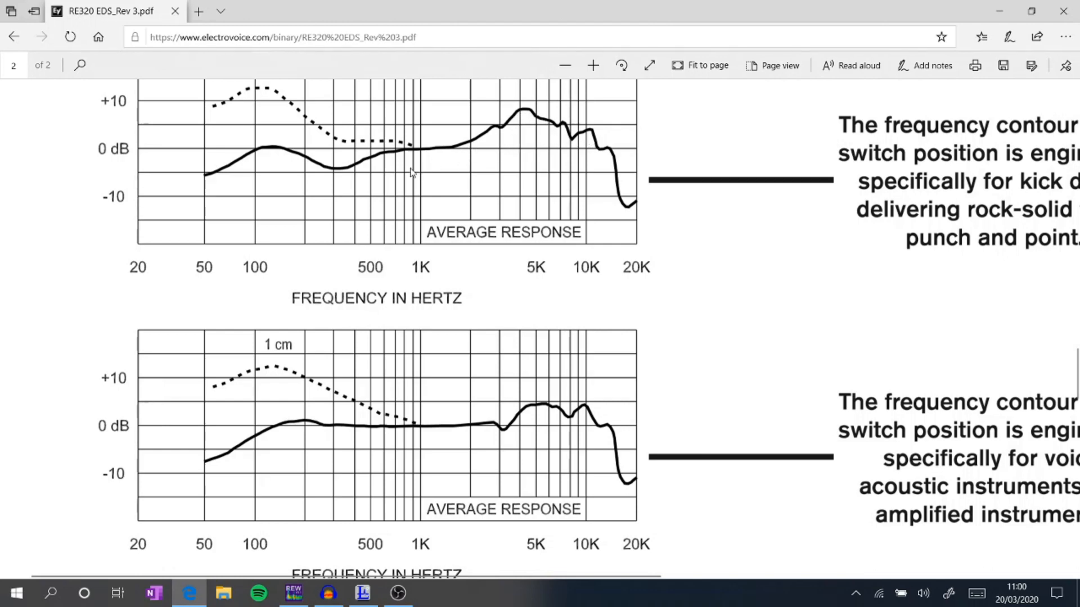
mouse_move(297, 162)
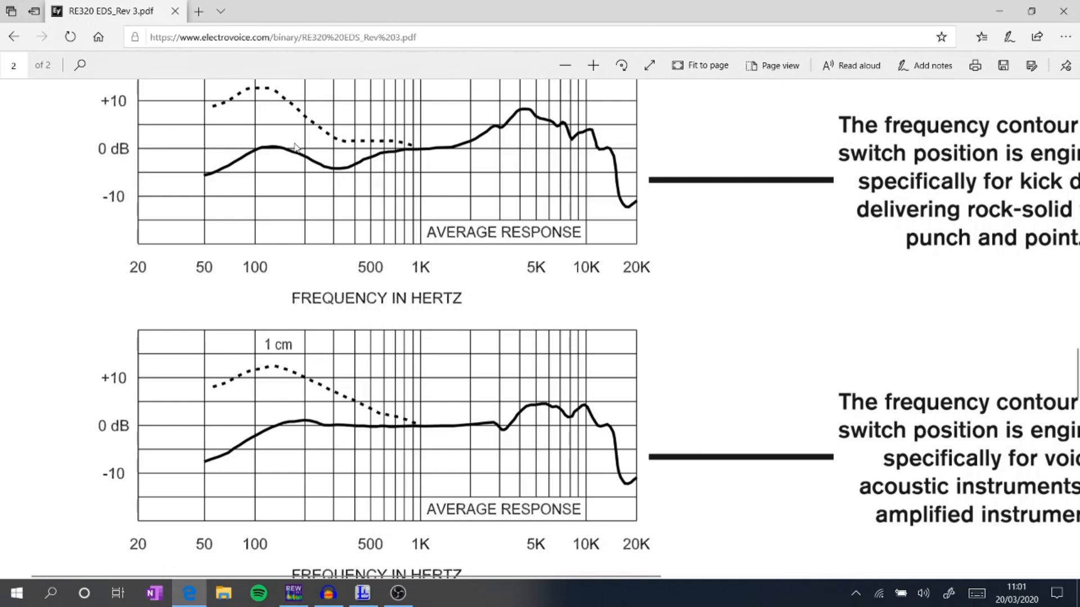
mouse_move(273, 154)
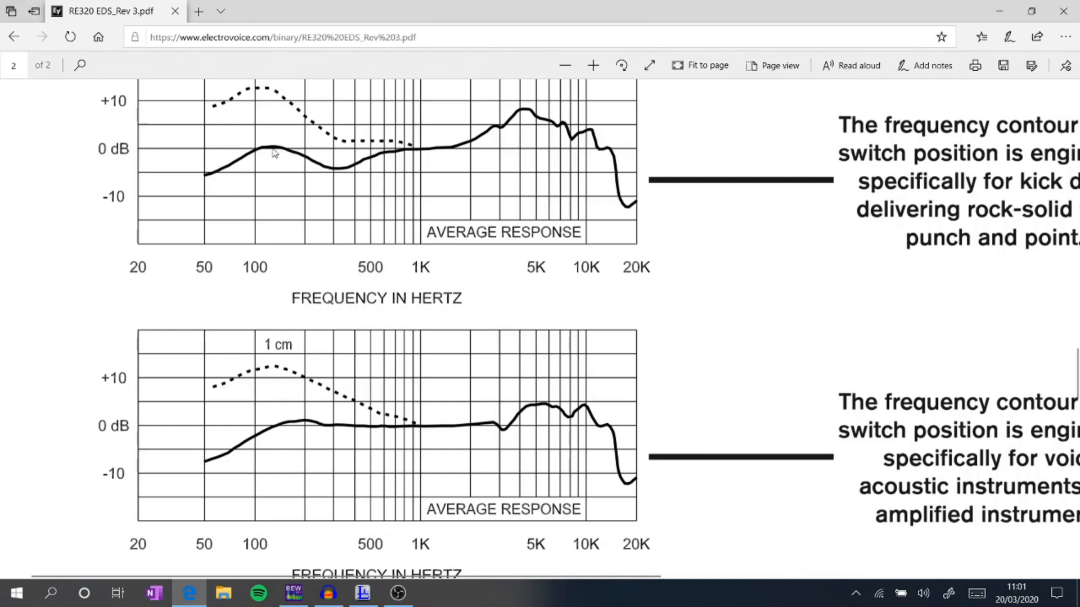
mouse_move(299, 164)
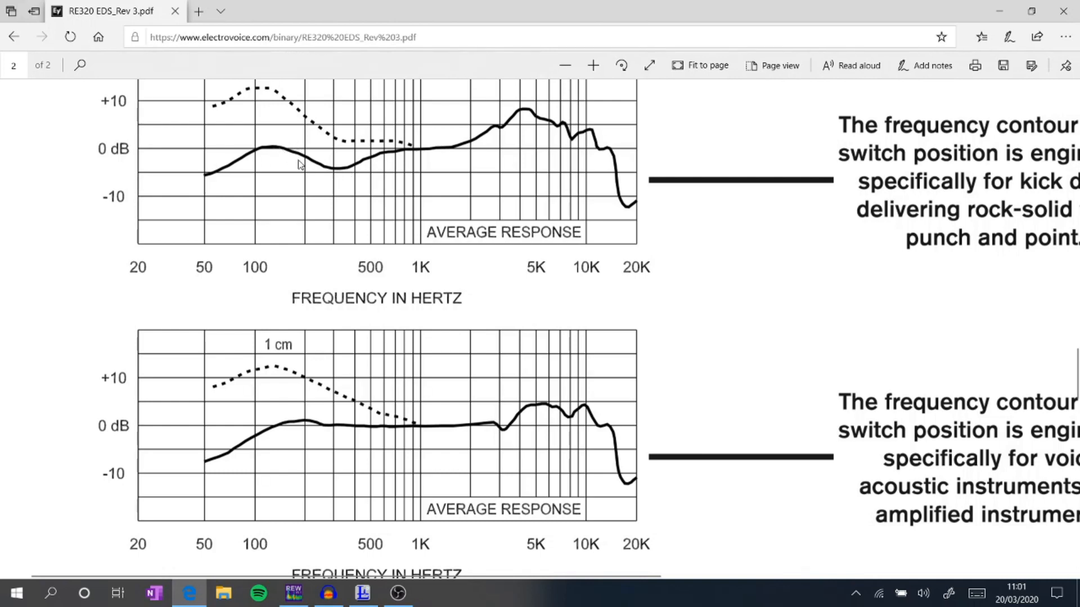
mouse_move(387, 159)
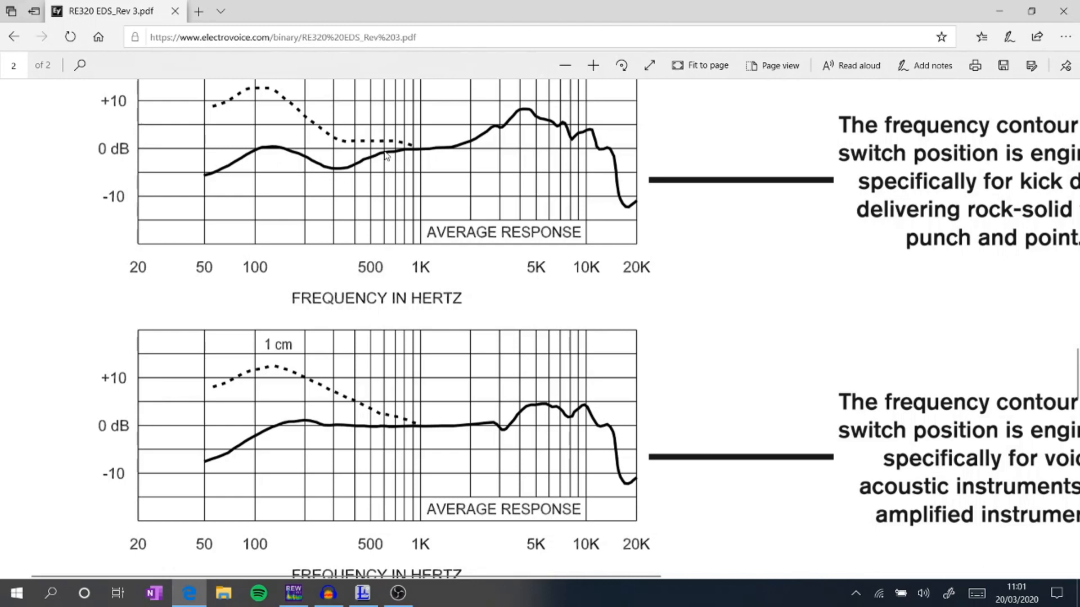
mouse_move(457, 210)
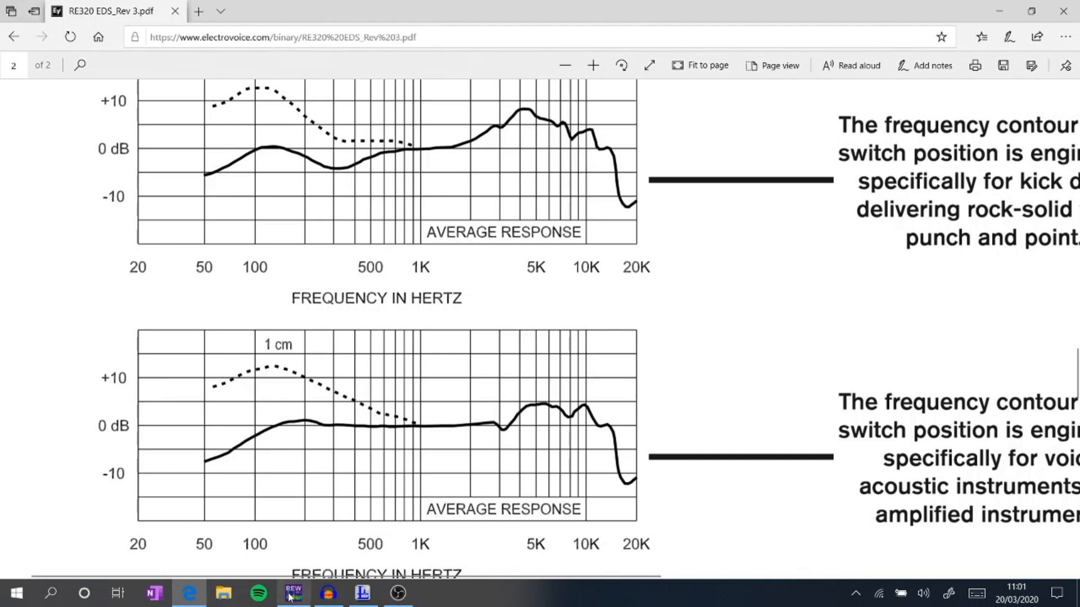
Switch to REW and read the flat RE320 curve's dB levels around the 5 kHz peak.
click(291, 593)
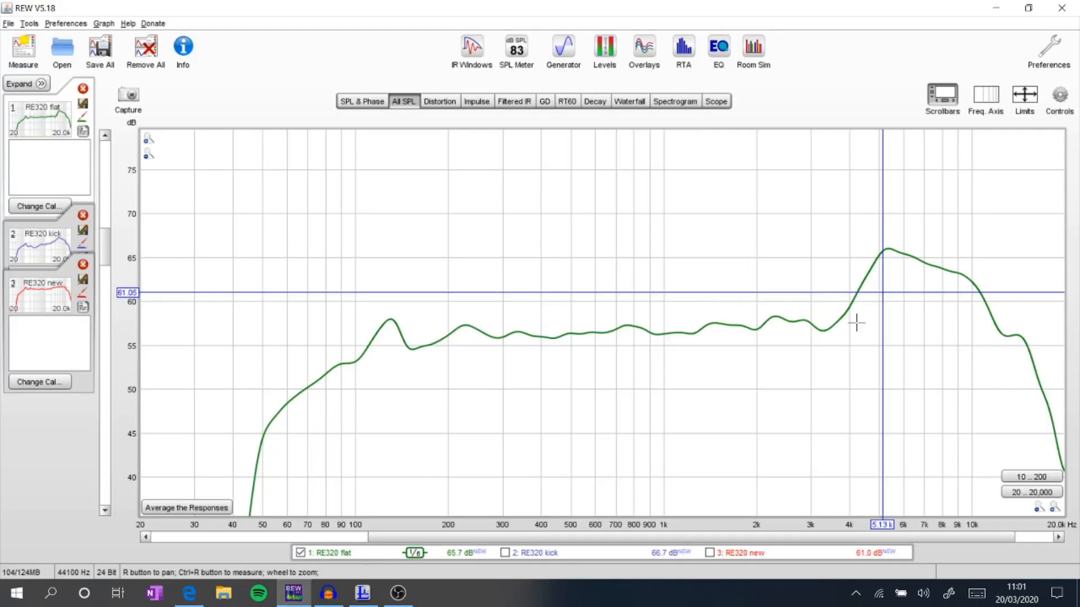
mouse_move(809, 324)
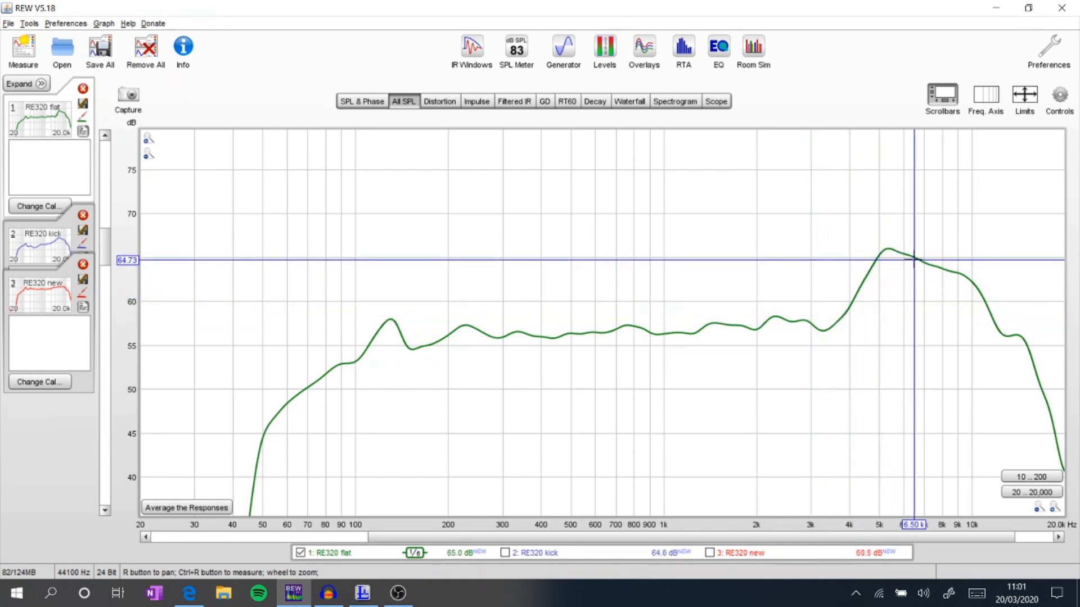
click(886, 248)
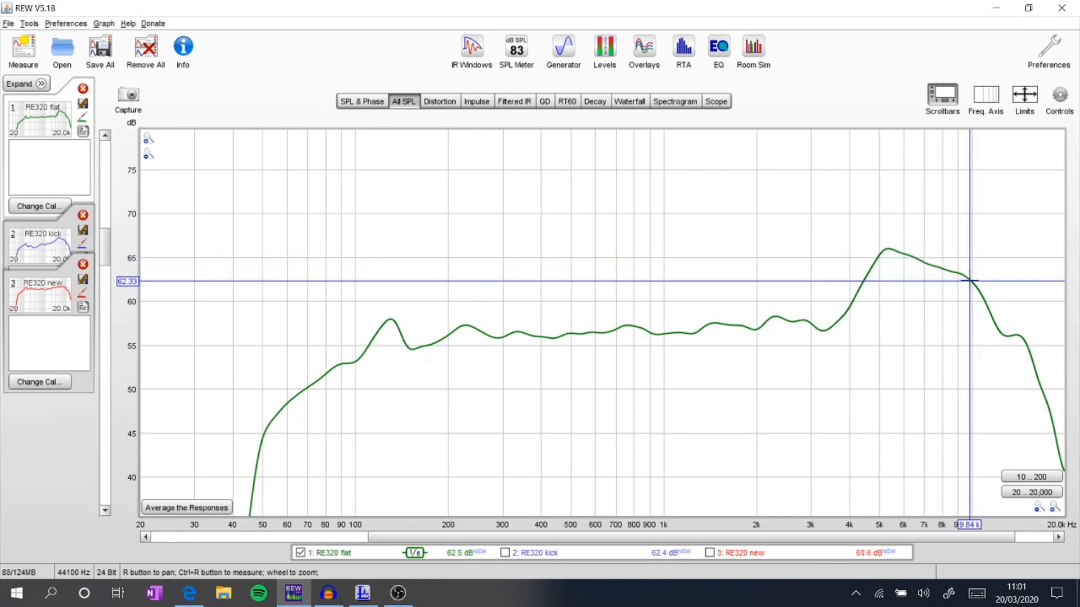
mouse_move(841, 284)
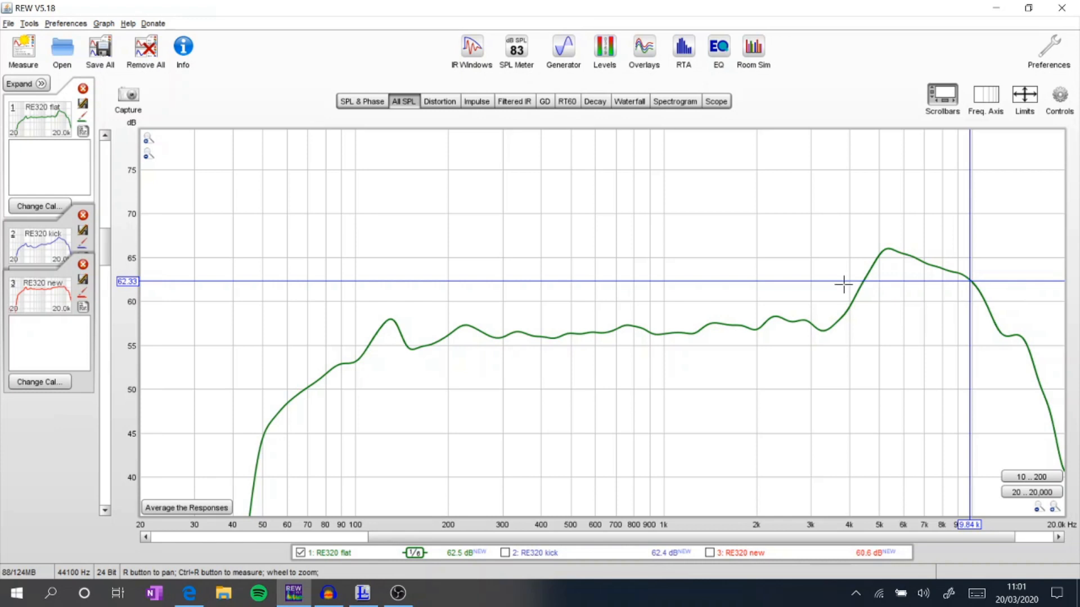
mouse_move(735, 313)
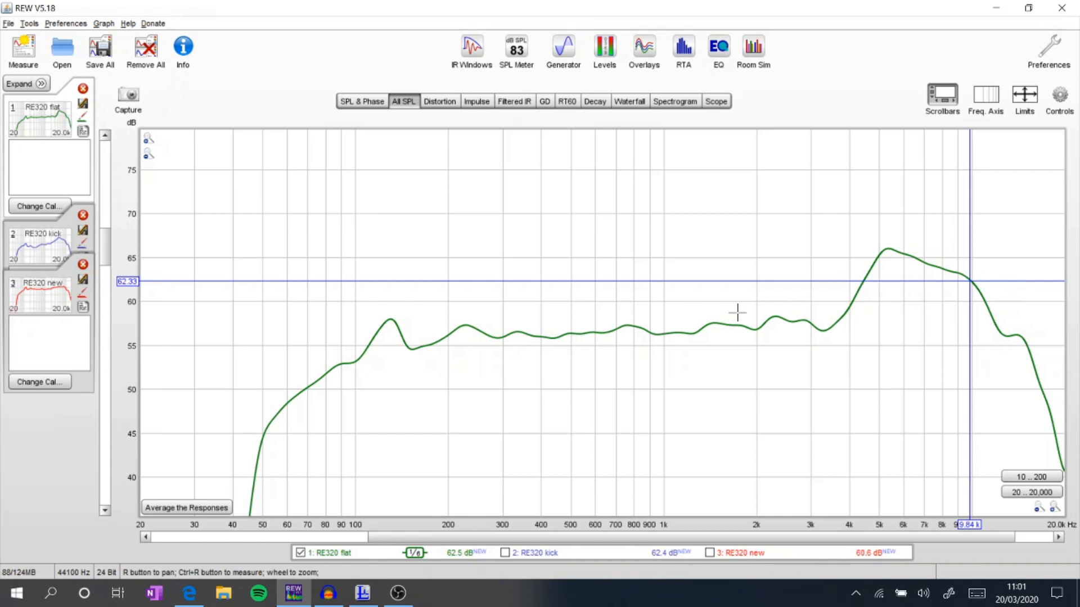
click(503, 552)
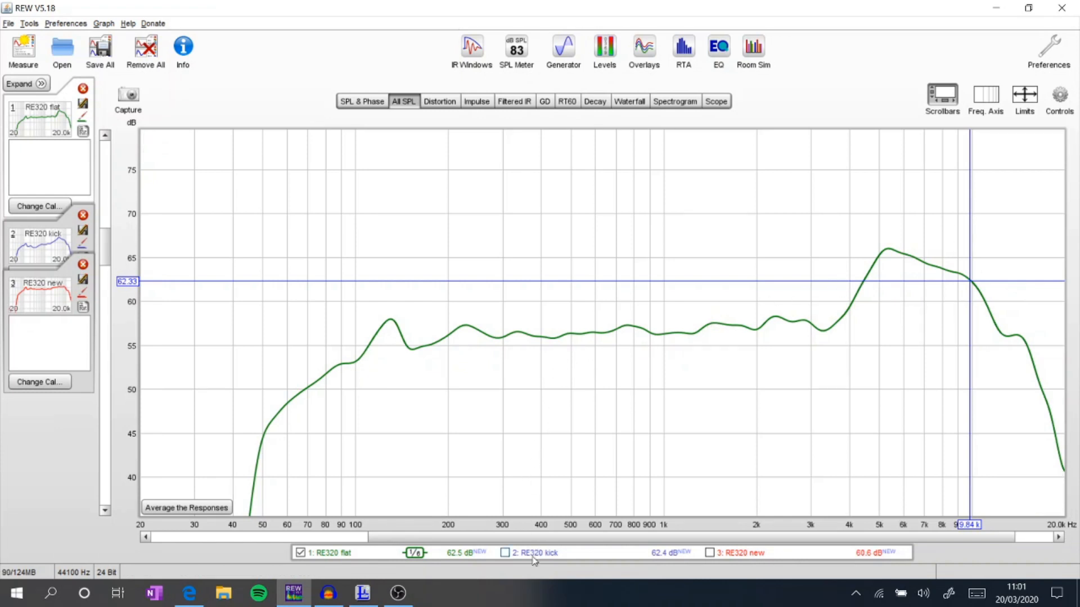
click(504, 552)
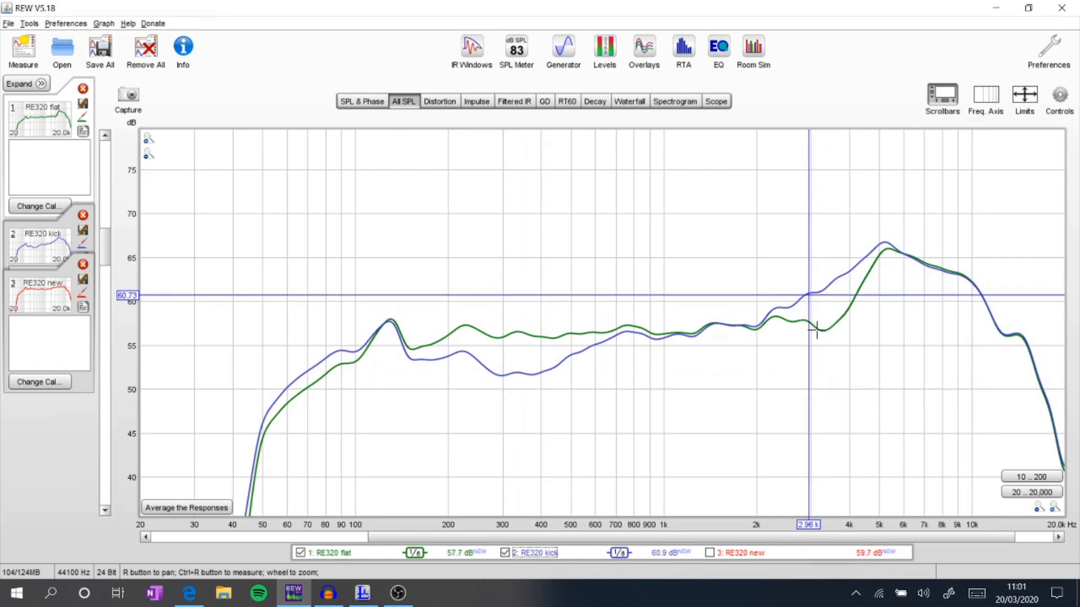
mouse_move(824, 289)
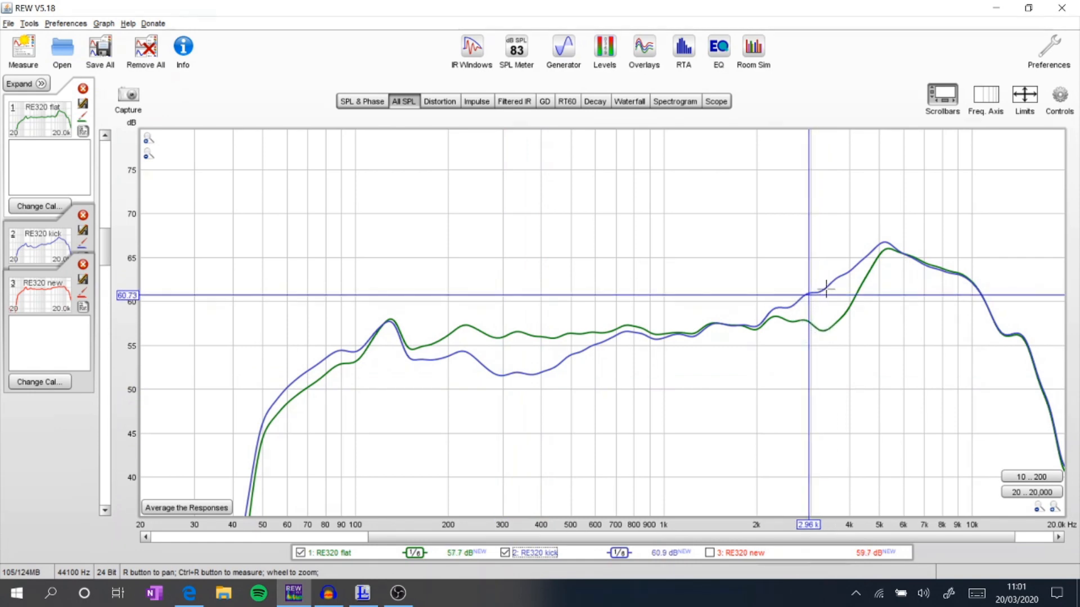
mouse_move(835, 268)
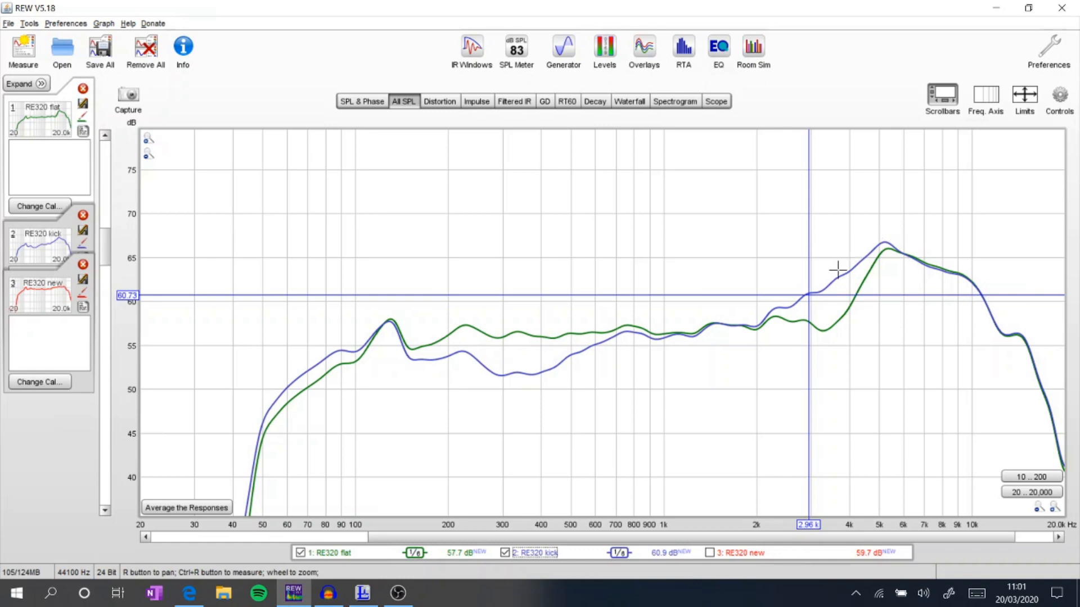
mouse_move(764, 332)
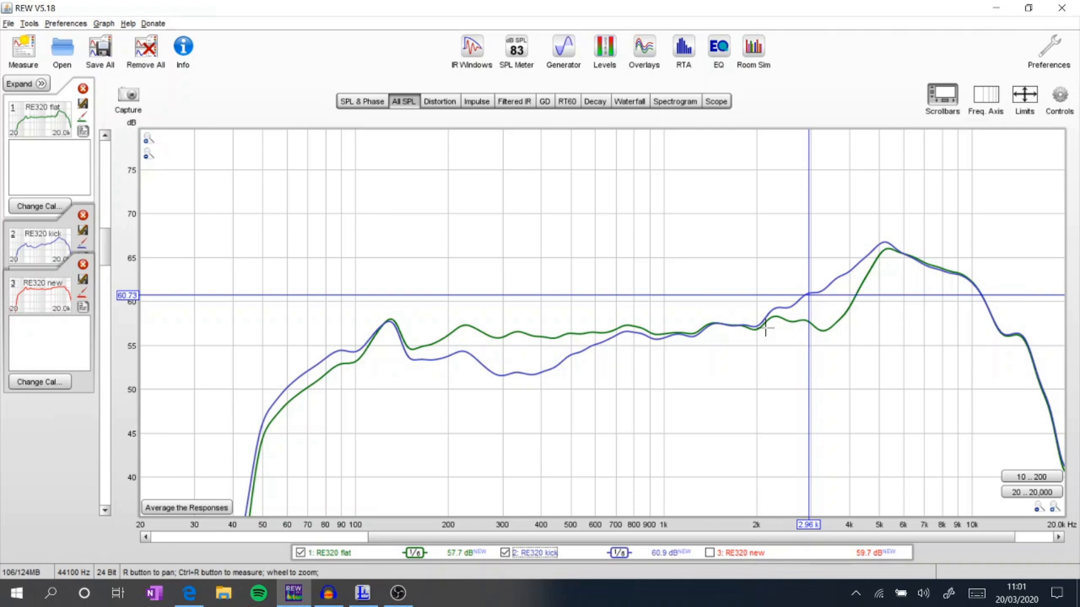
mouse_move(706, 231)
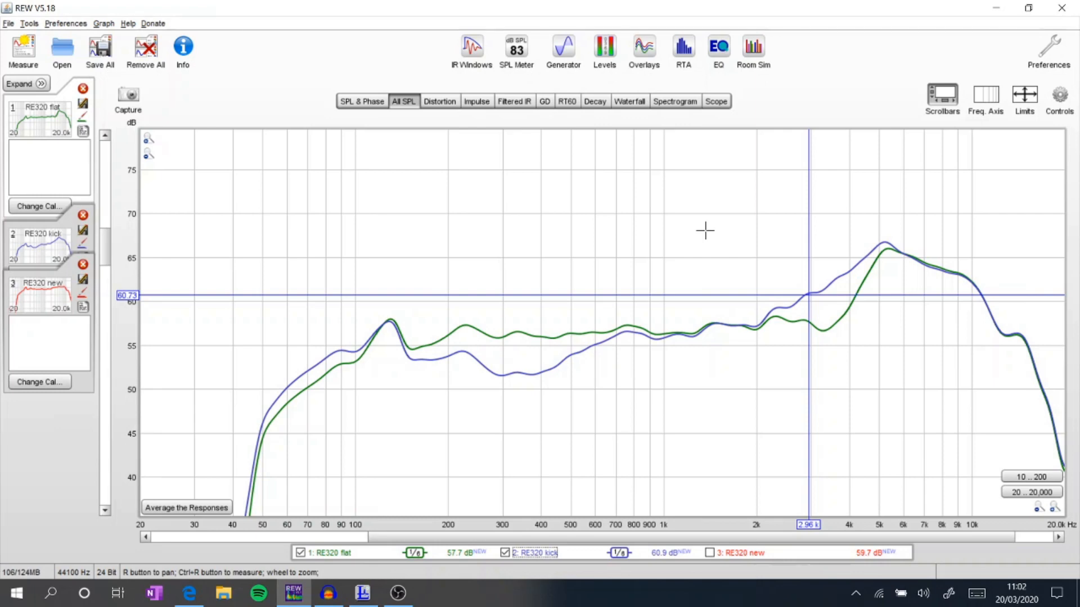
mouse_move(384, 414)
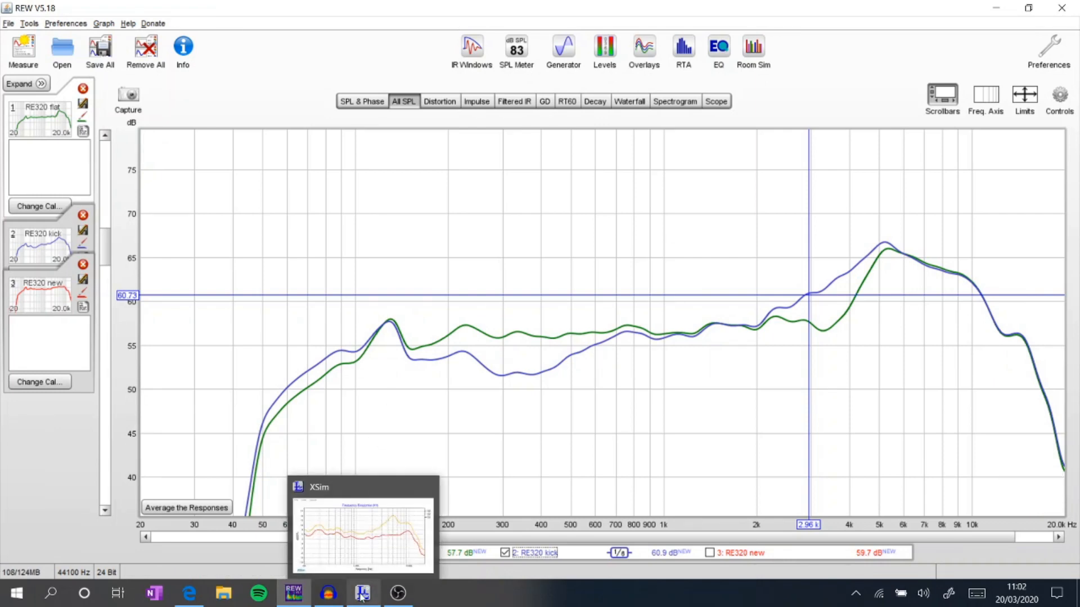
Bring the Simple notch.dxo schematic and its response graphs to the front.
click(361, 593)
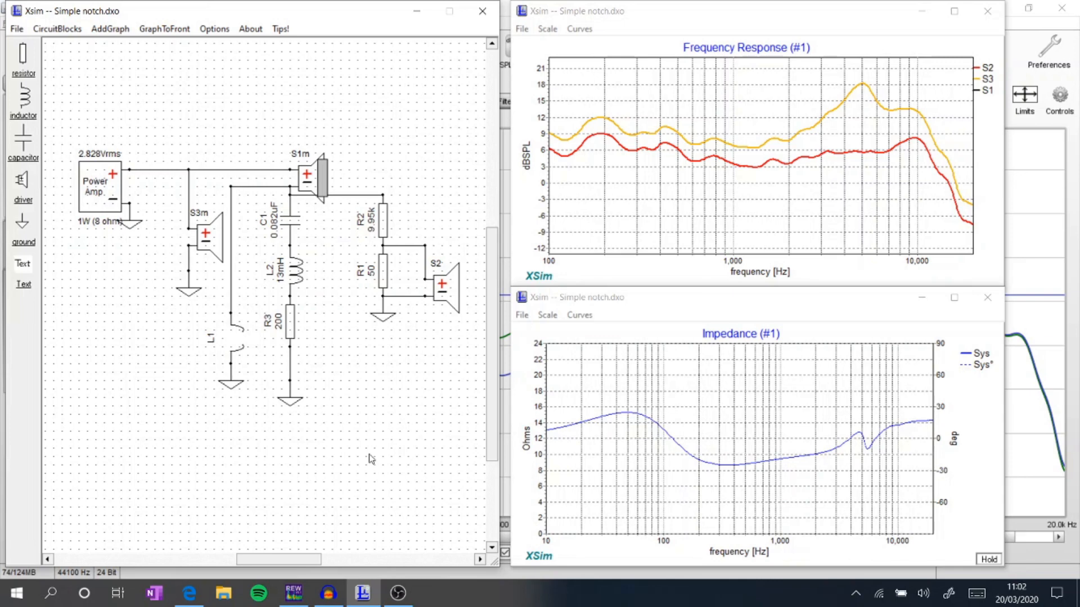
mouse_move(189, 238)
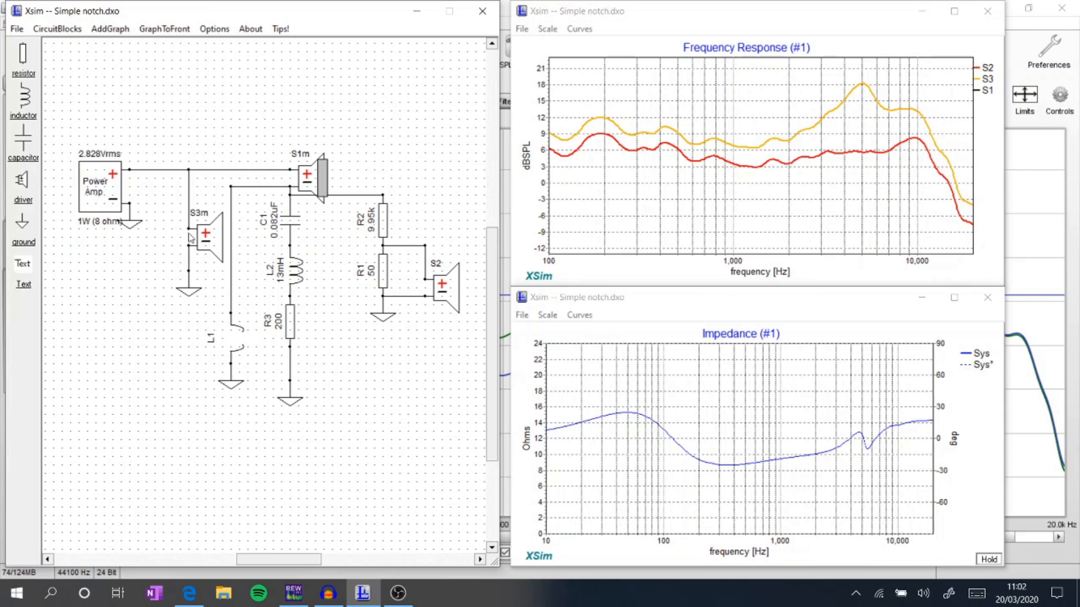
mouse_move(203, 221)
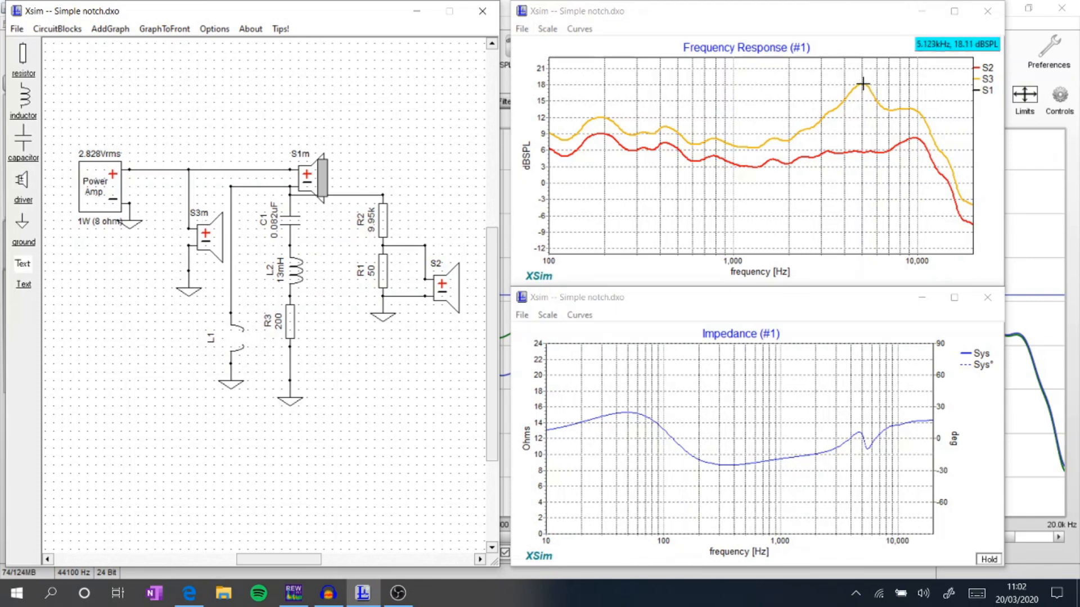
mouse_move(860, 83)
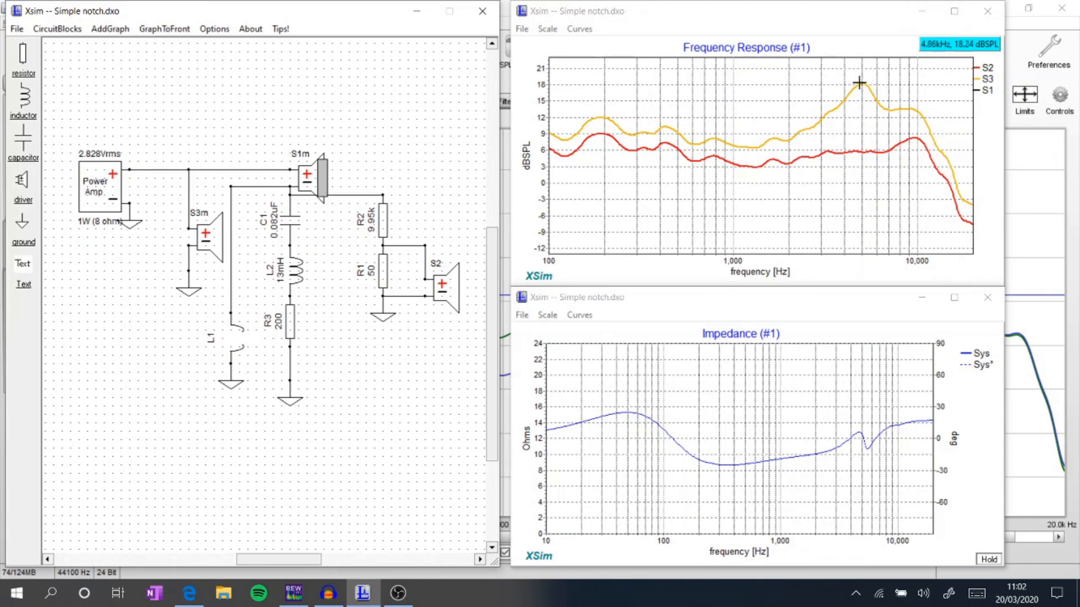
mouse_move(863, 83)
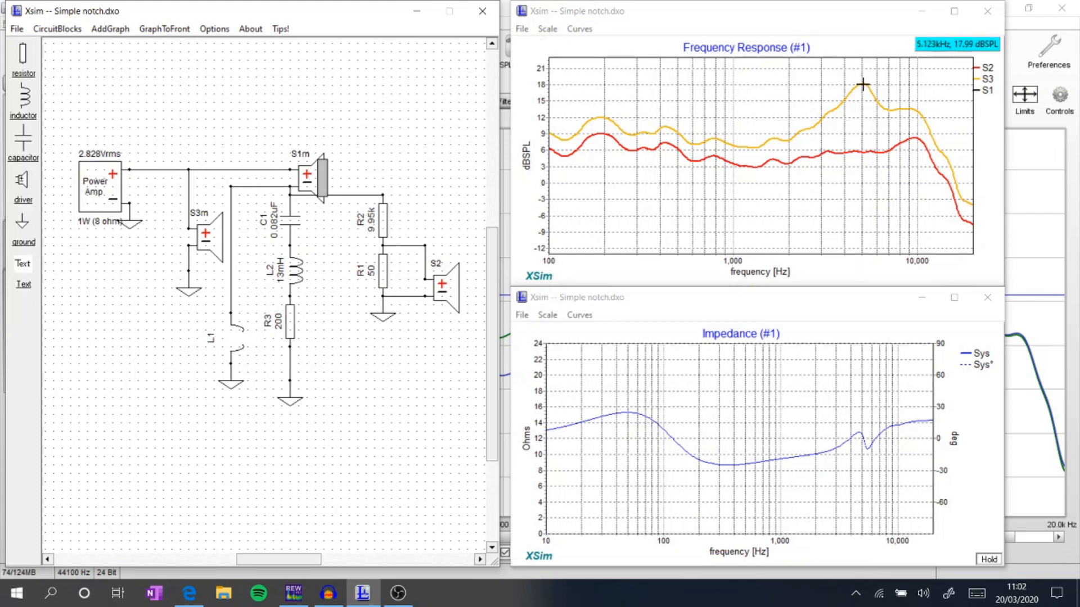
mouse_move(307, 171)
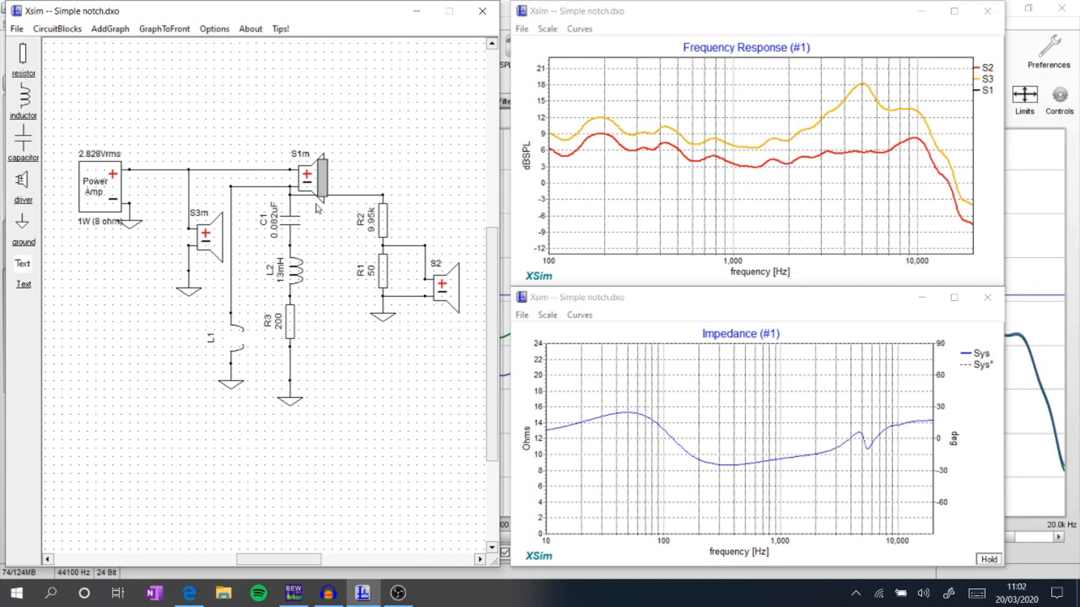
mouse_move(326, 207)
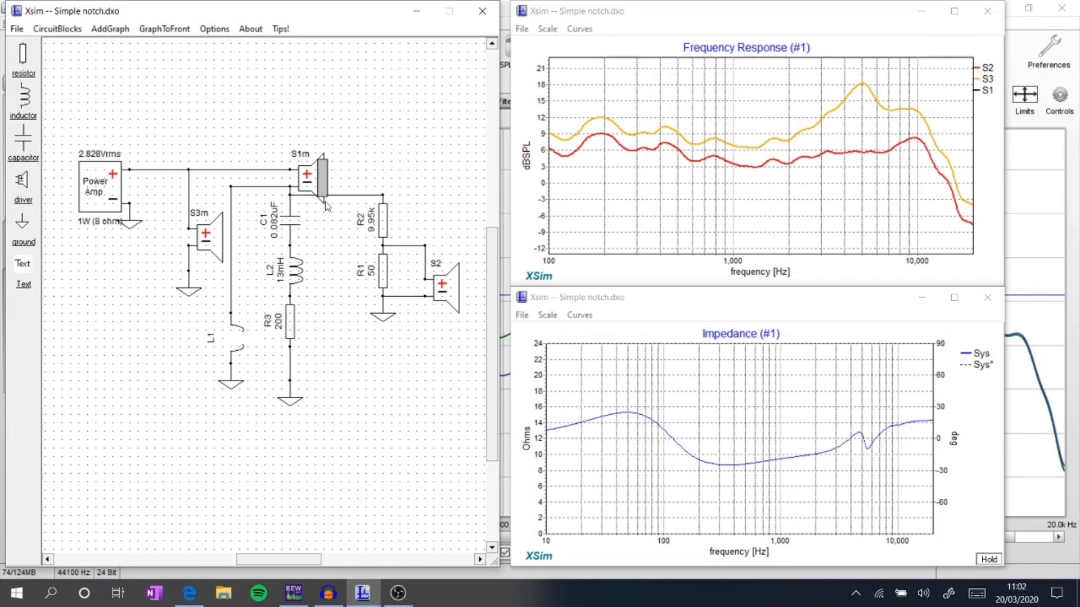
mouse_move(451, 309)
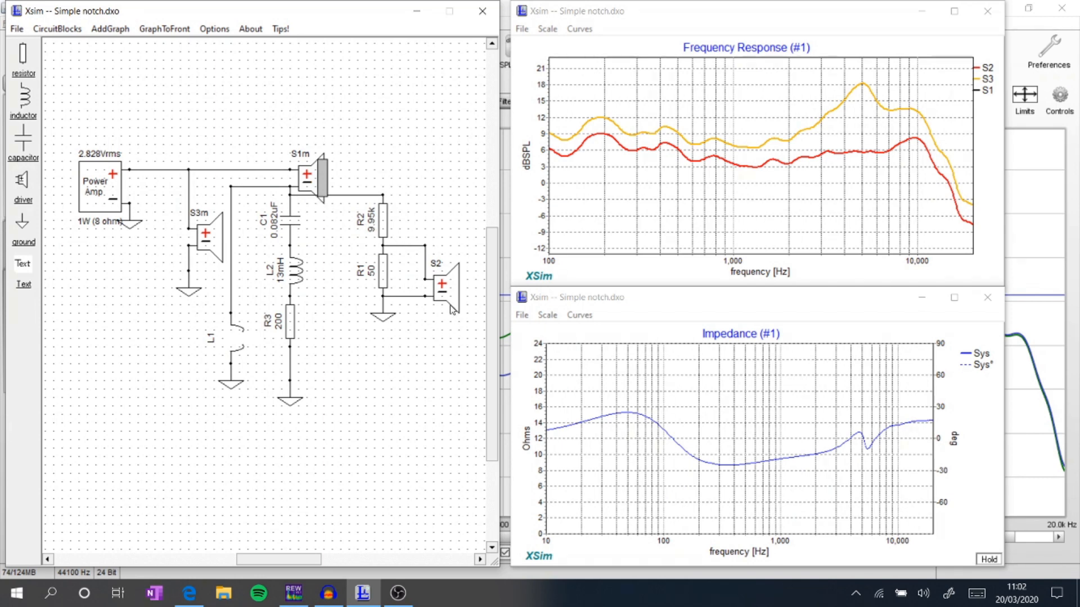
mouse_move(378, 234)
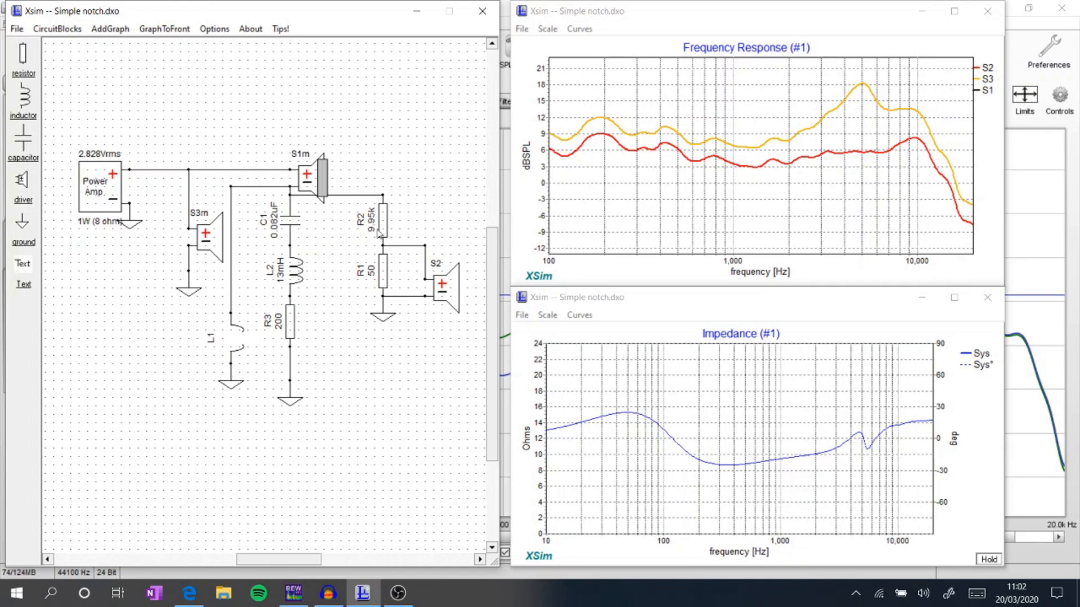
mouse_move(412, 372)
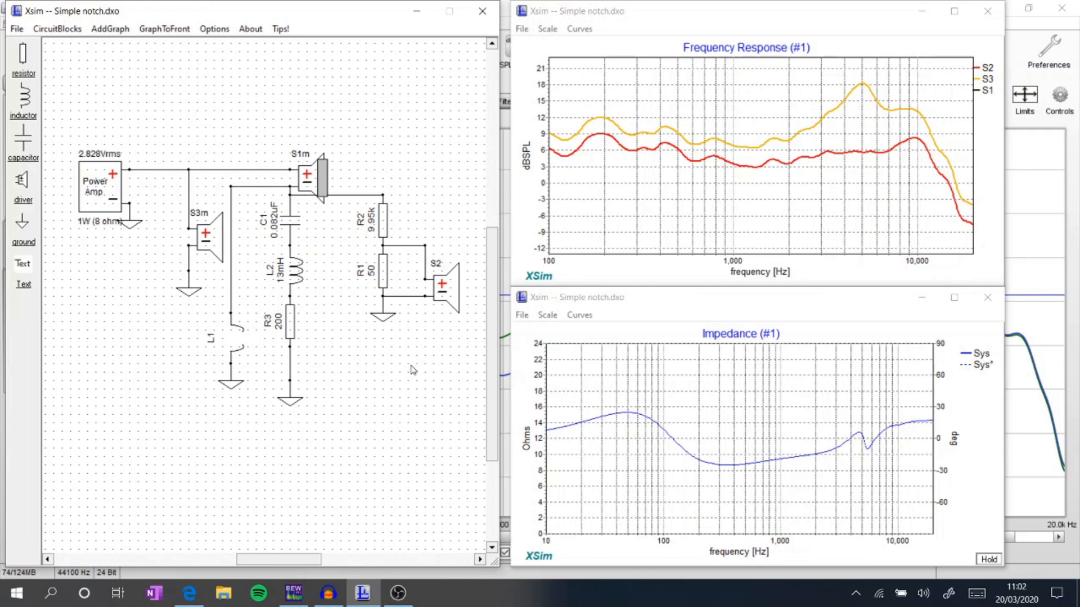
mouse_move(396, 368)
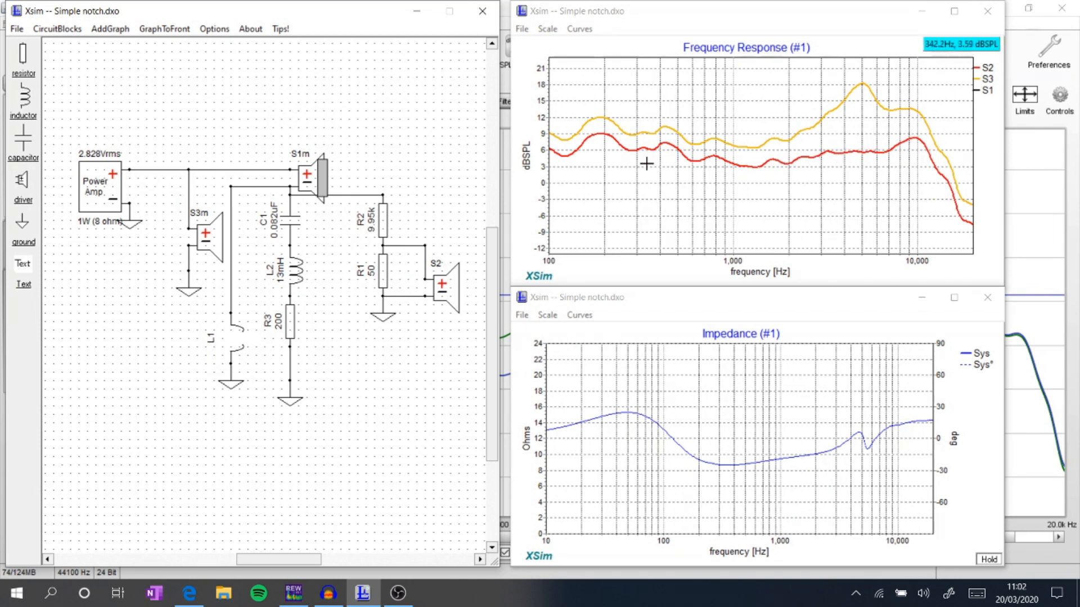
mouse_move(287, 220)
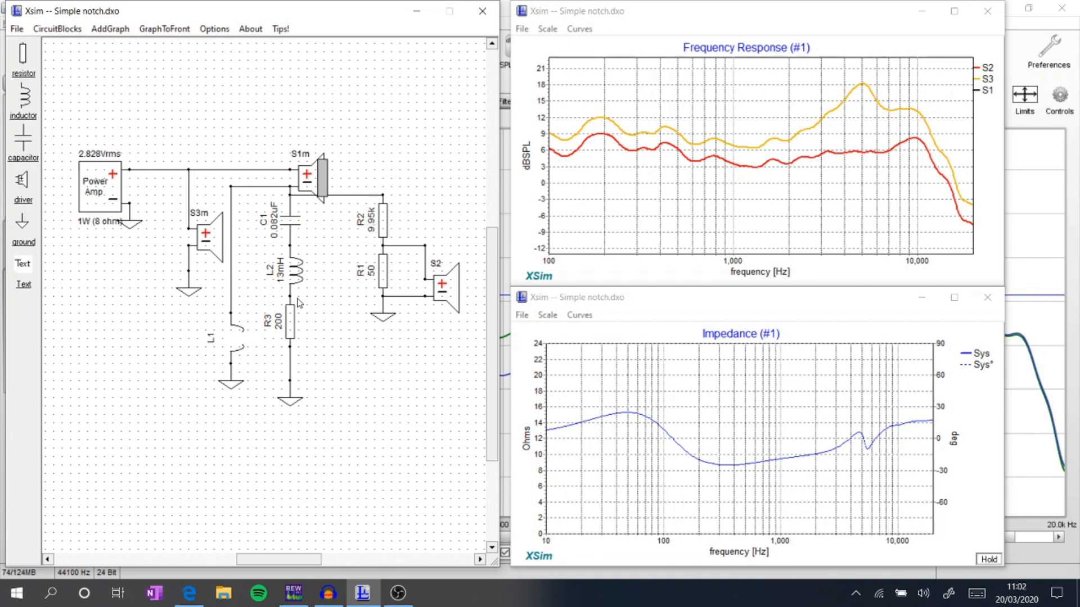
mouse_move(297, 256)
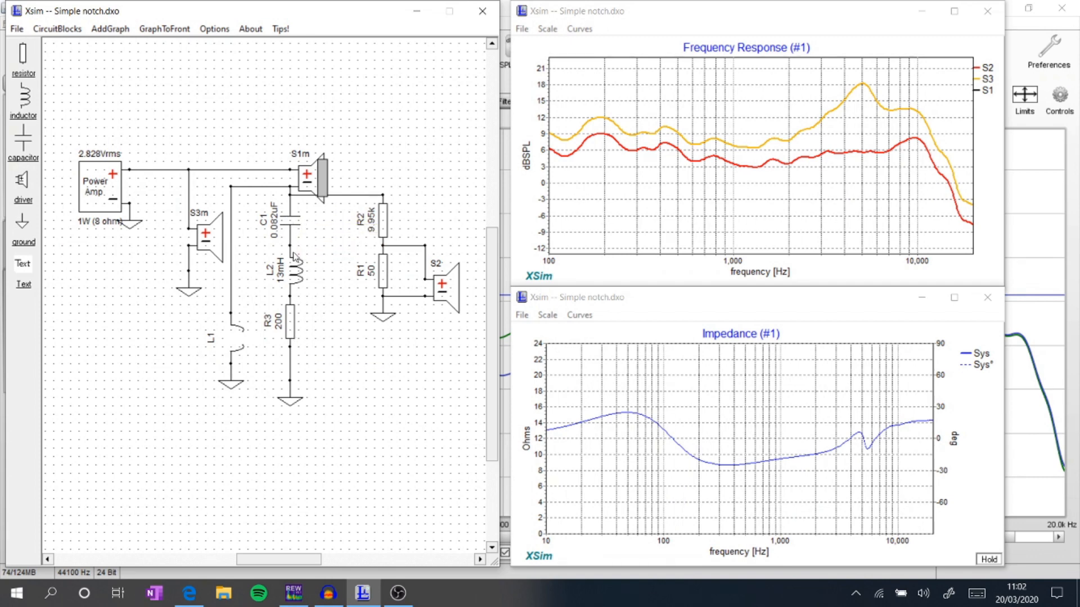
mouse_move(297, 330)
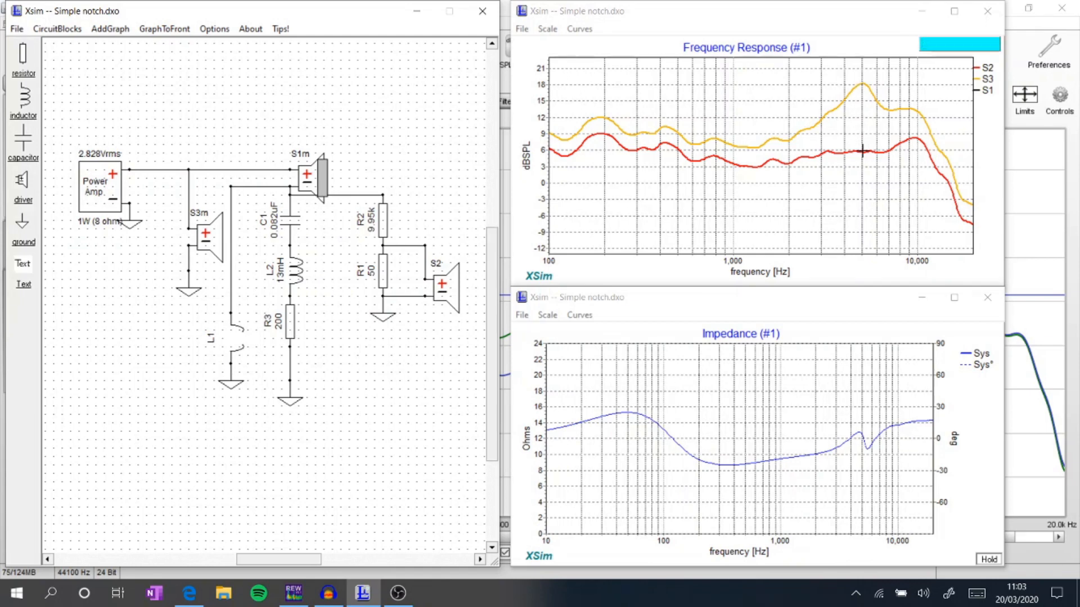
mouse_move(914, 153)
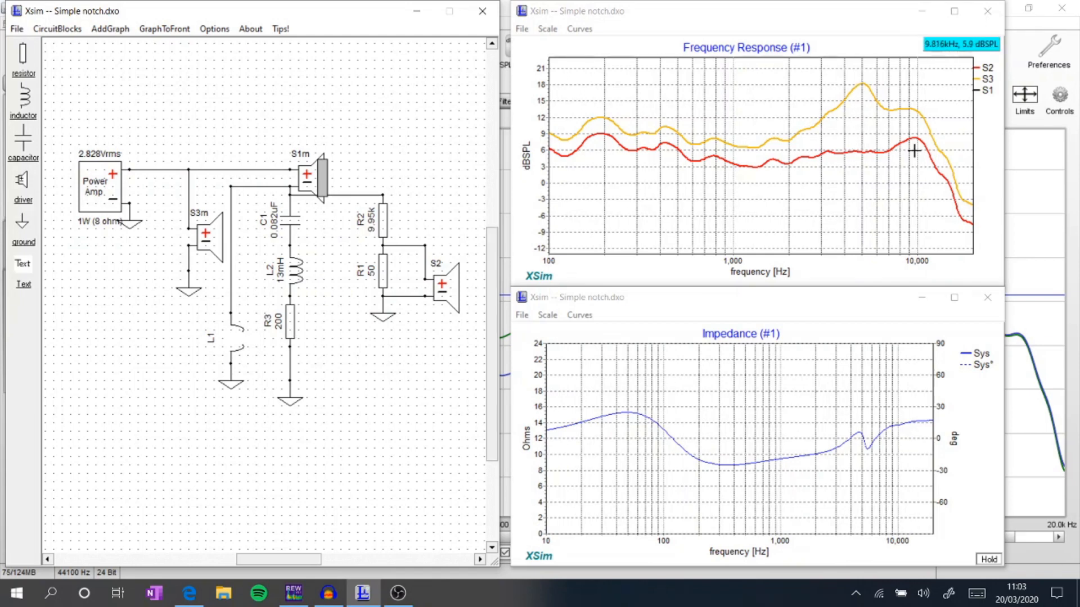
mouse_move(770, 153)
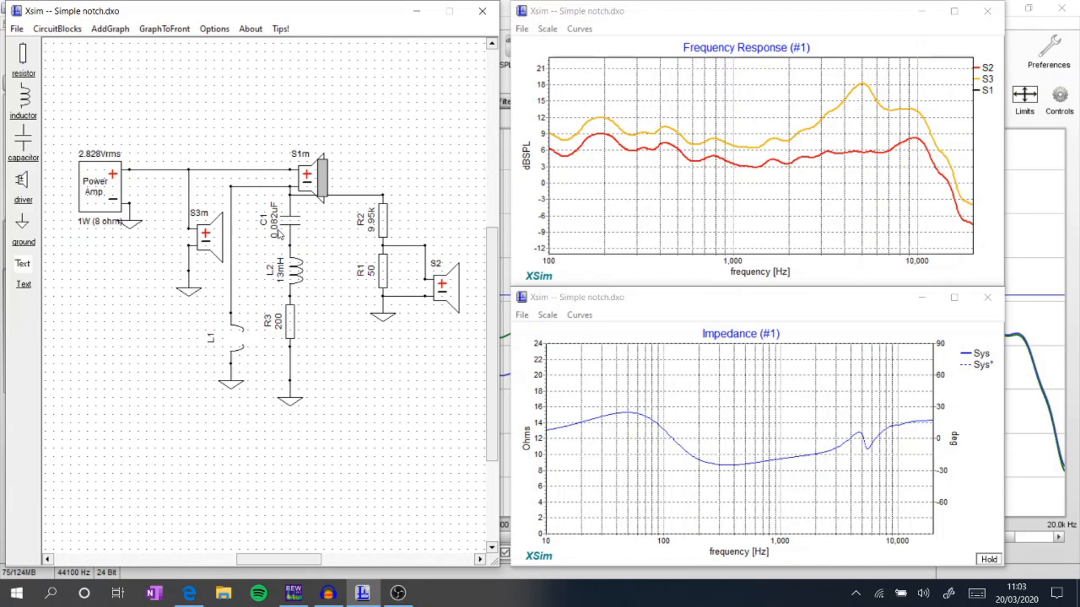
mouse_move(297, 259)
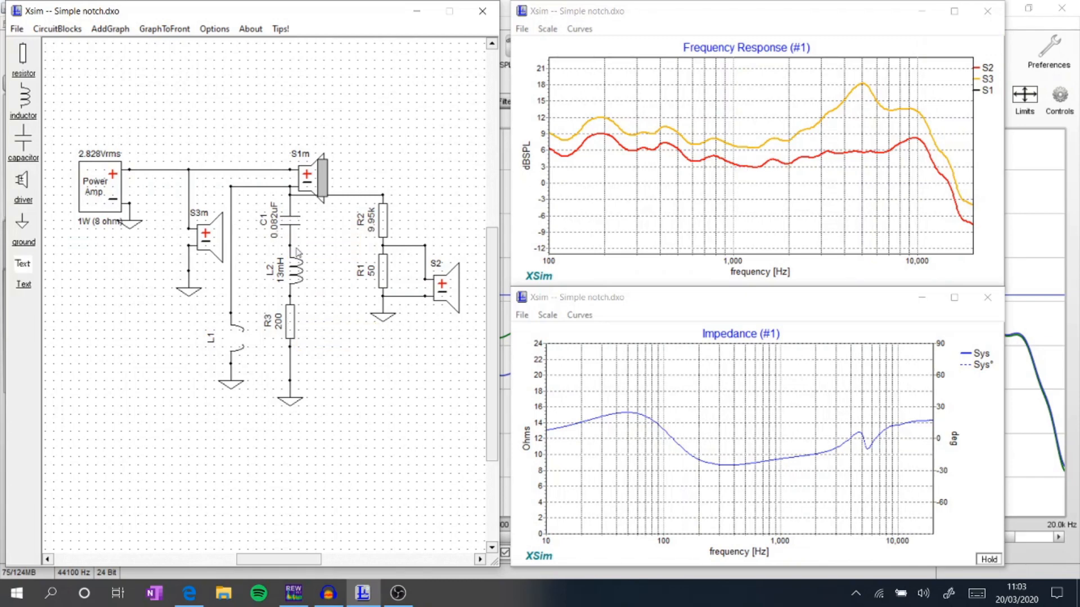
mouse_move(296, 301)
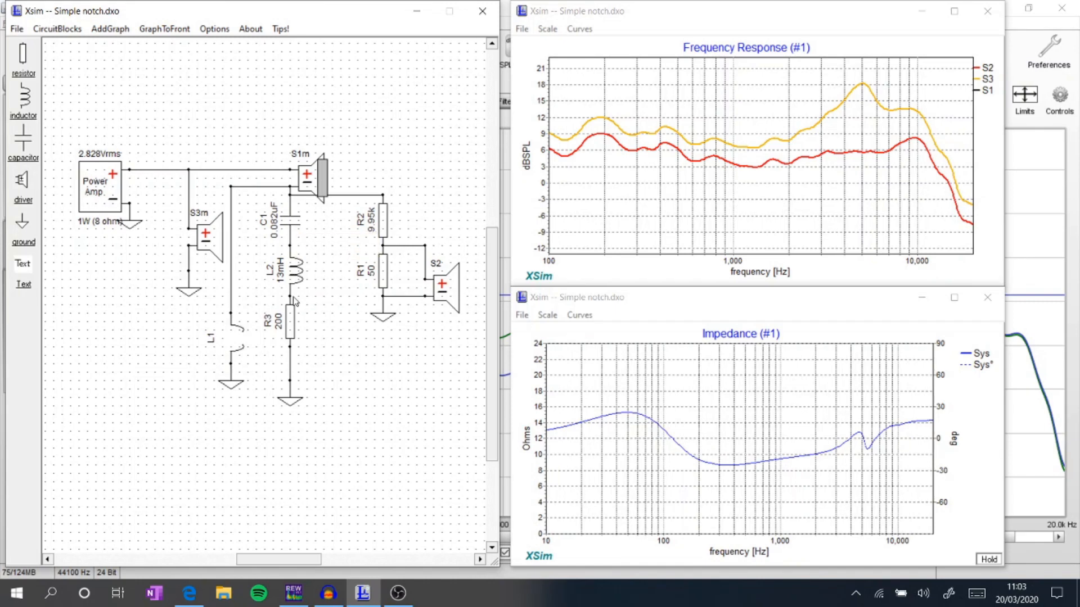
mouse_move(270, 340)
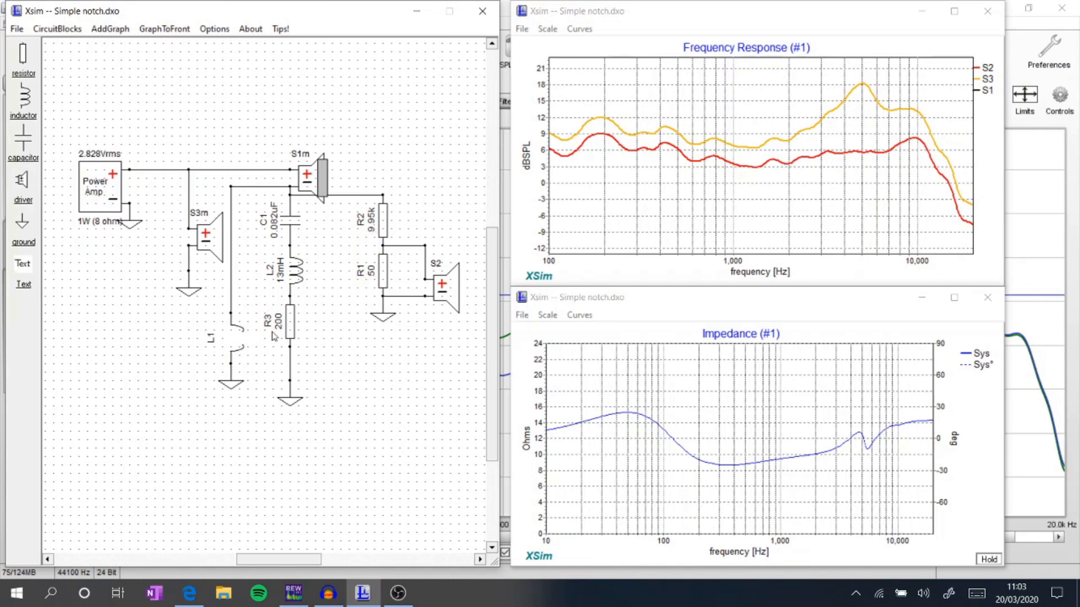
Try R3 at 130 and 30 Ω, then settle on 180 Ω and close the tuning panel.
double_click(292, 324)
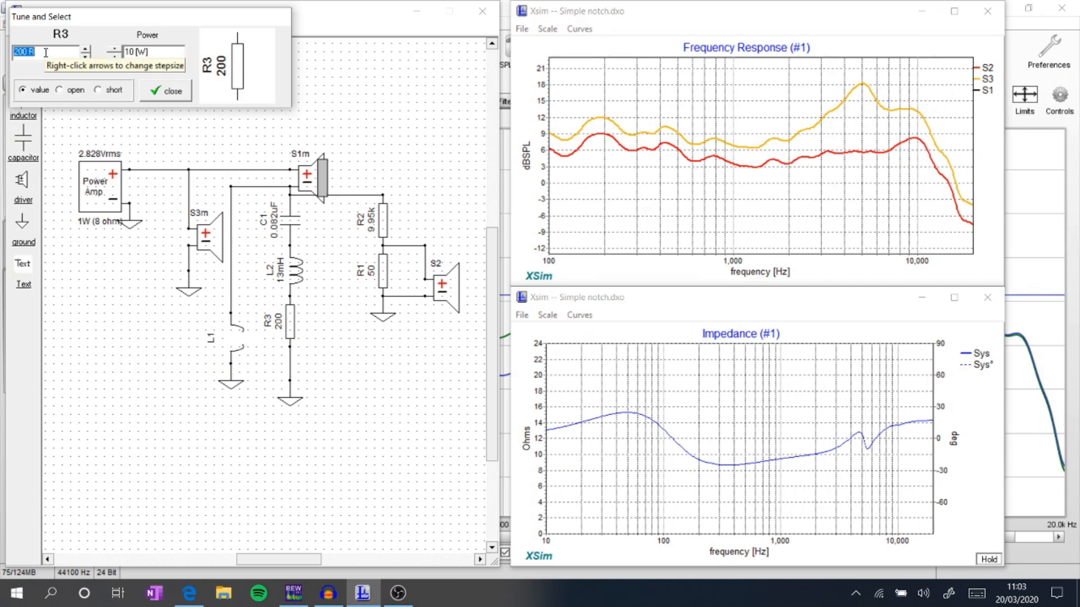
text(130)
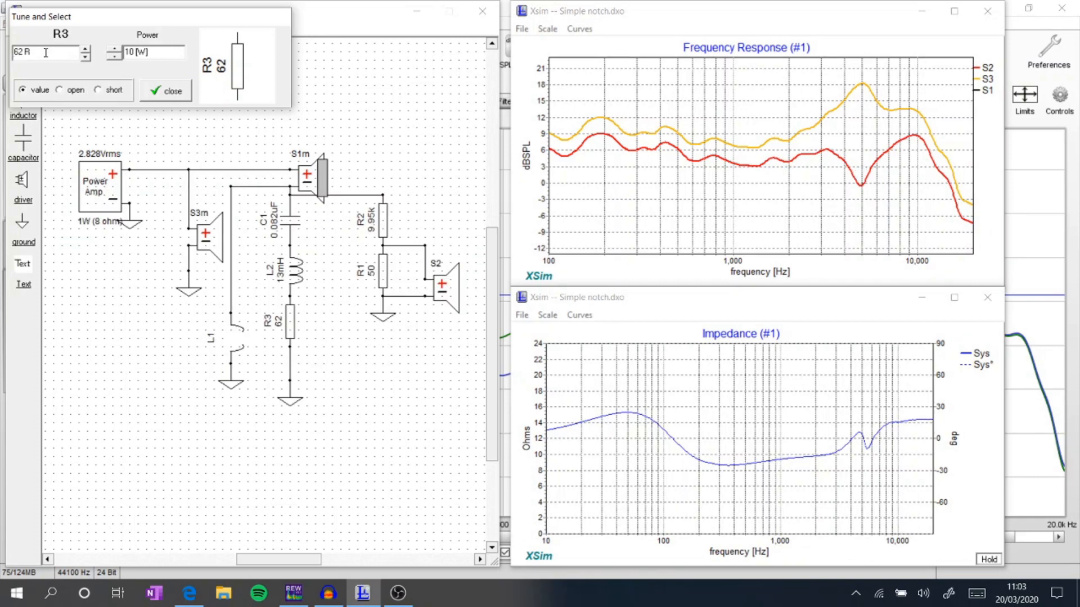
text(30)
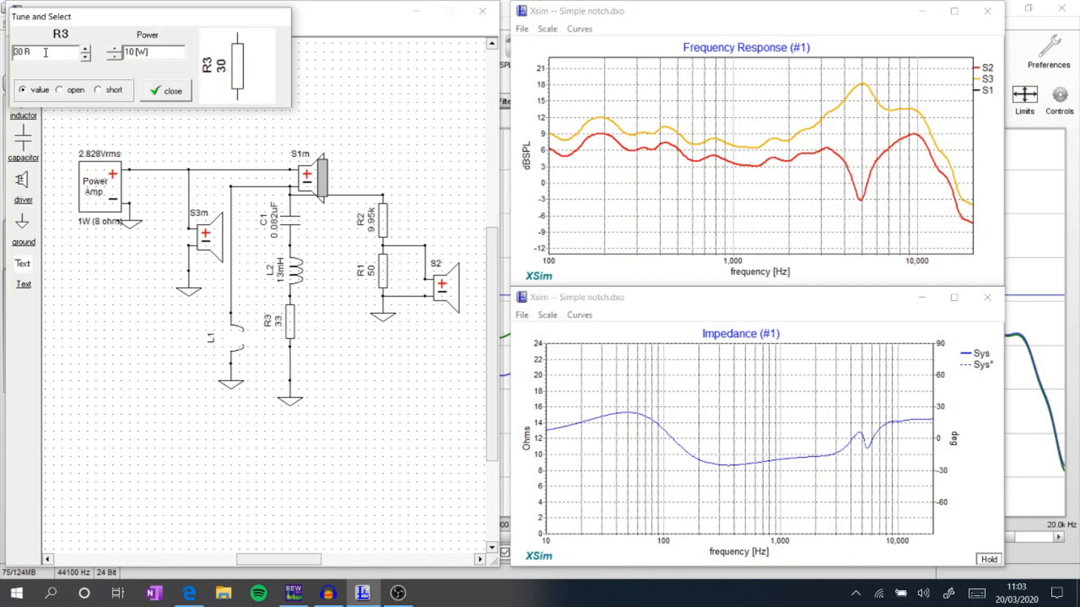
click(85, 56)
text(18)
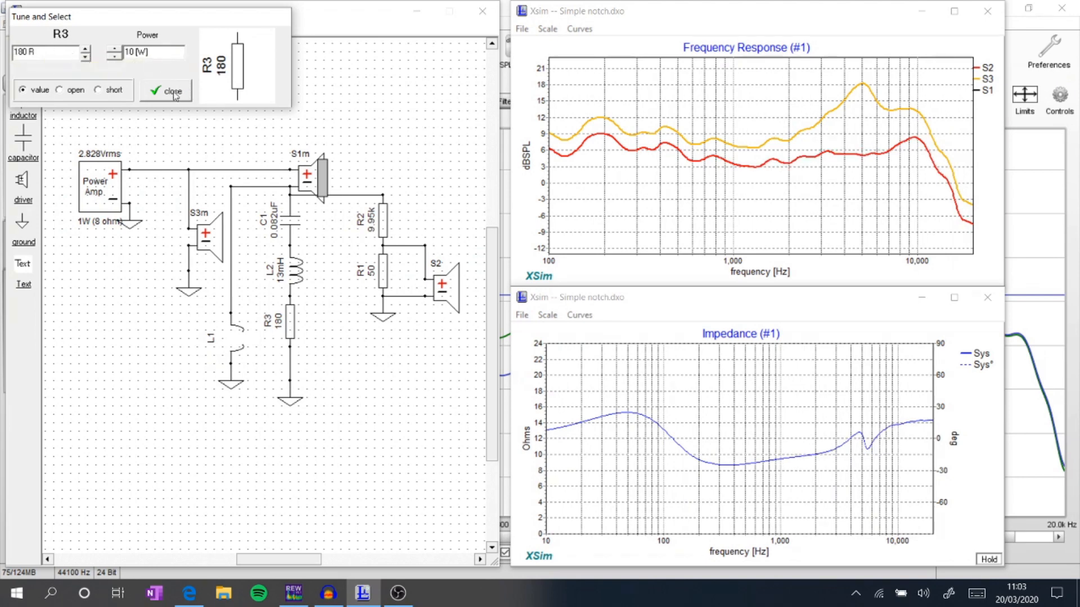
click(169, 90)
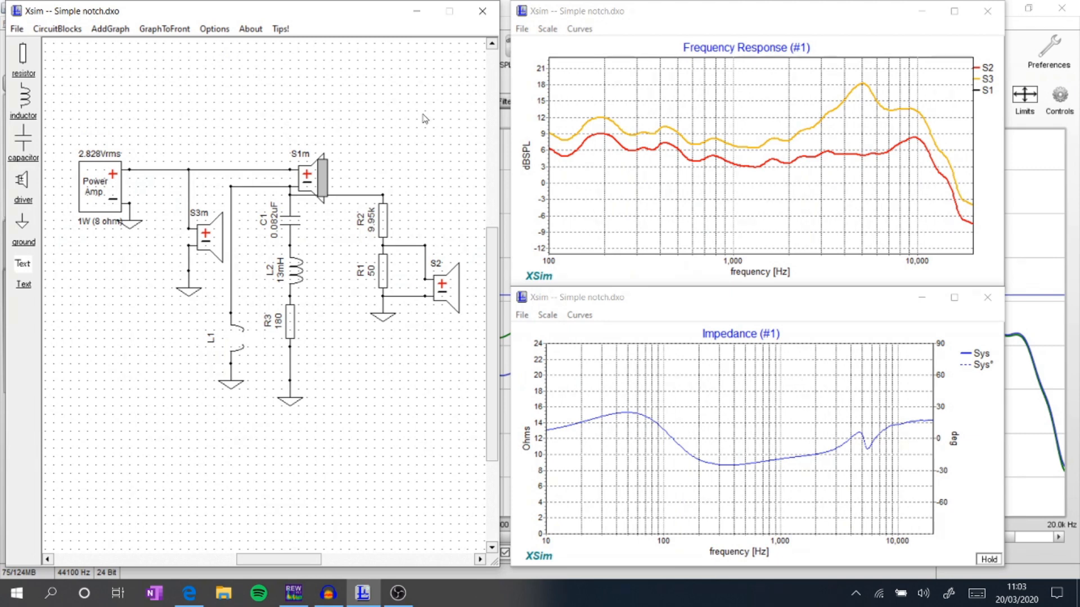
mouse_move(904, 144)
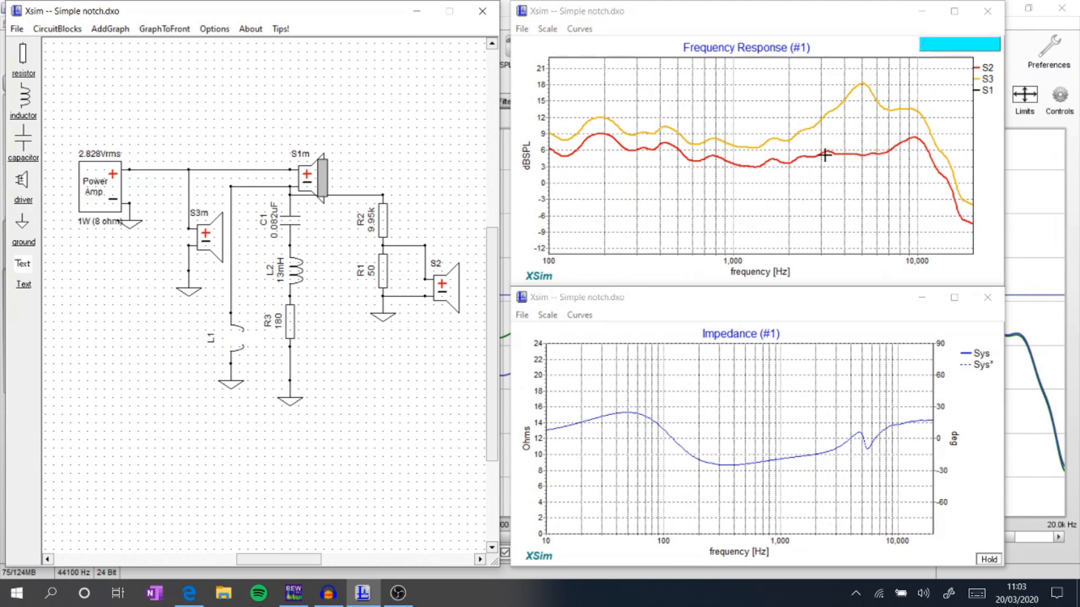
mouse_move(814, 155)
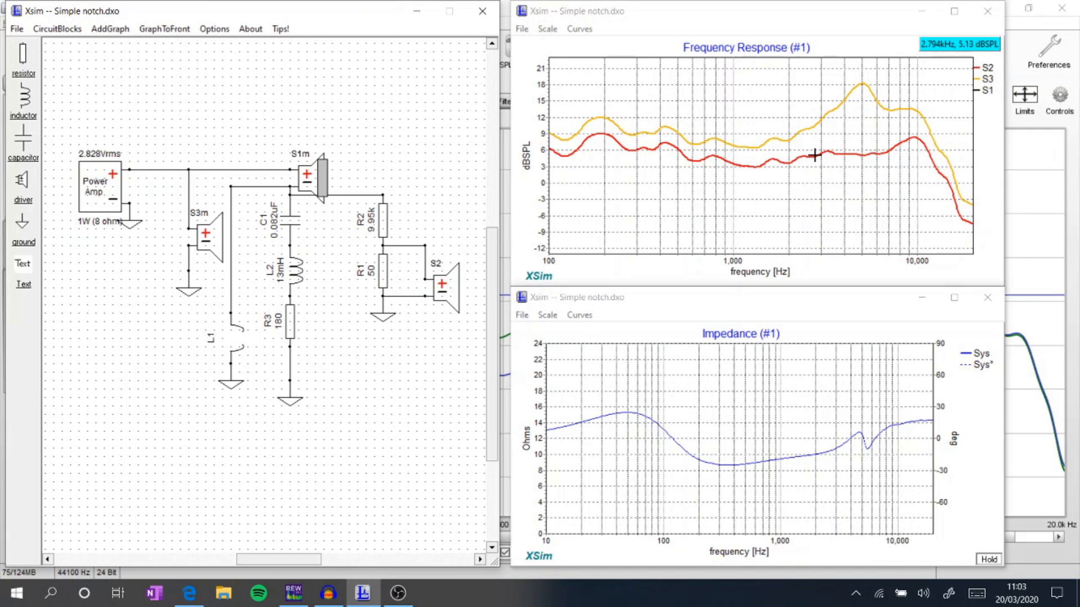
mouse_move(282, 458)
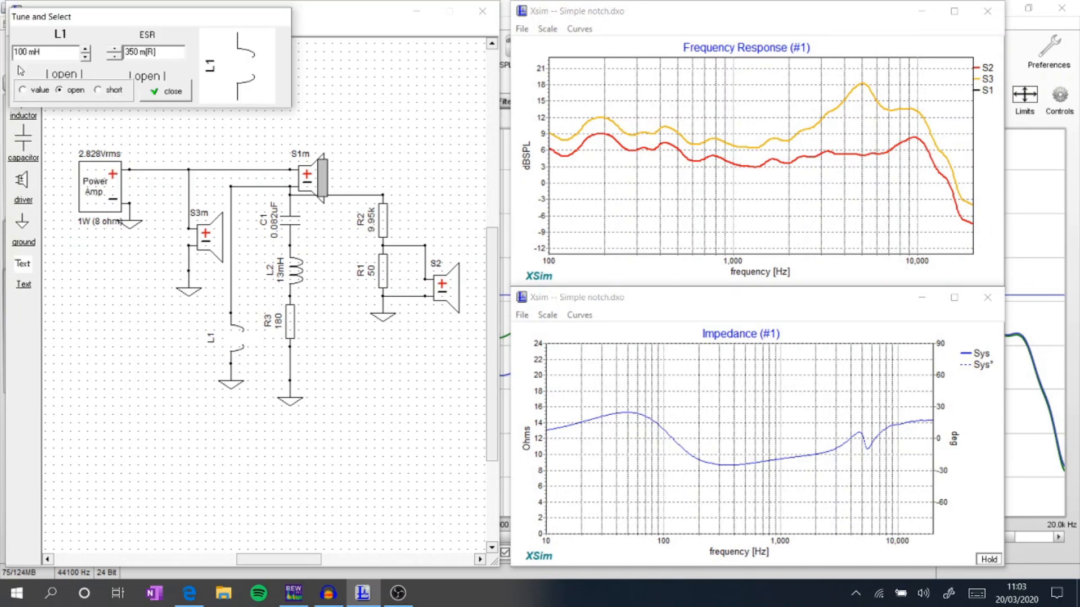
mouse_move(45, 95)
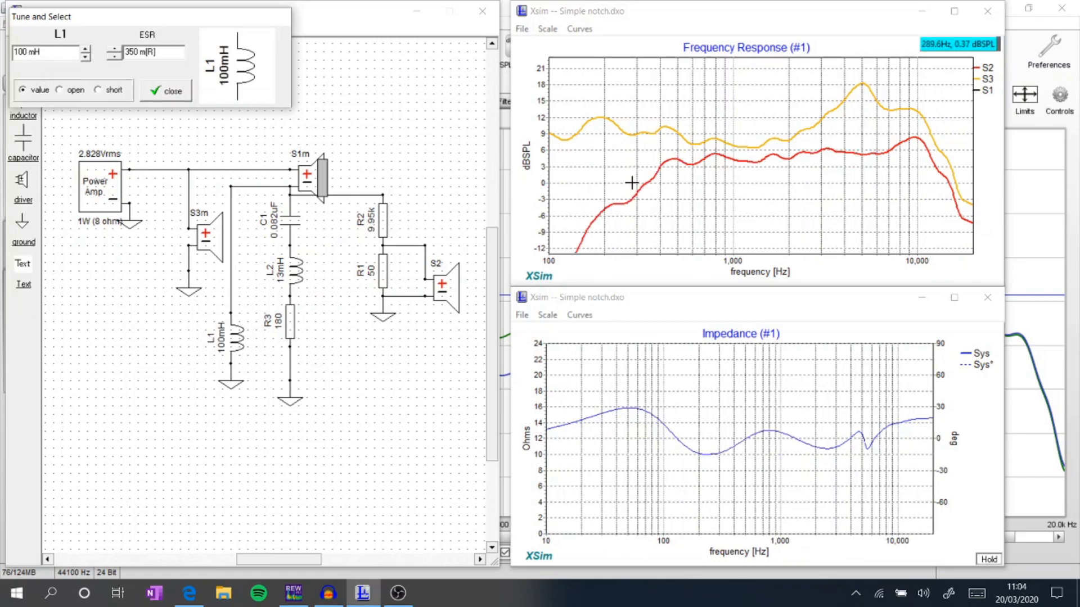
mouse_move(675, 155)
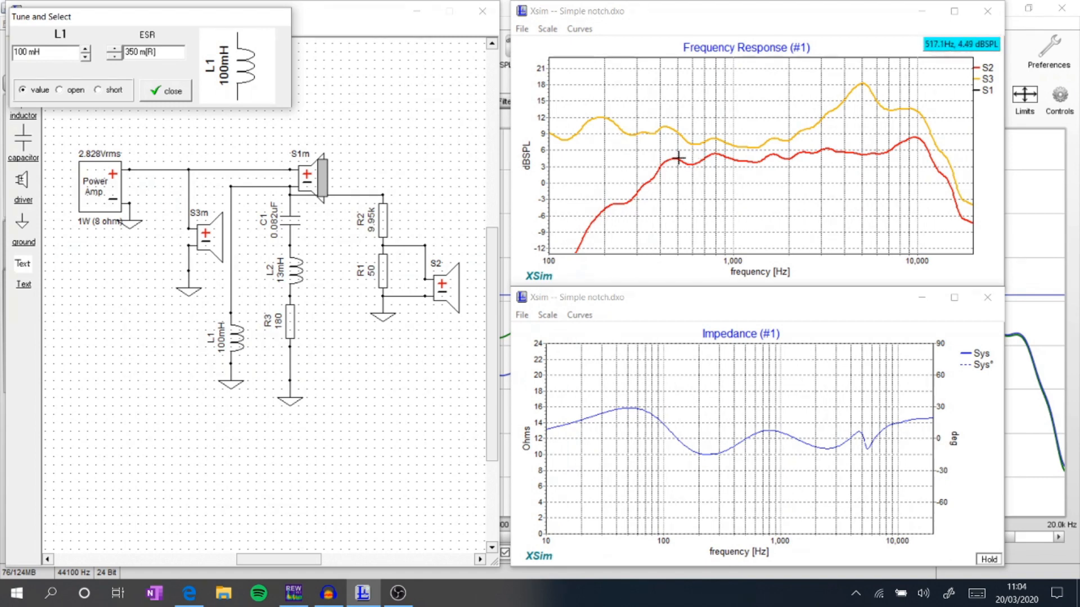
mouse_move(591, 84)
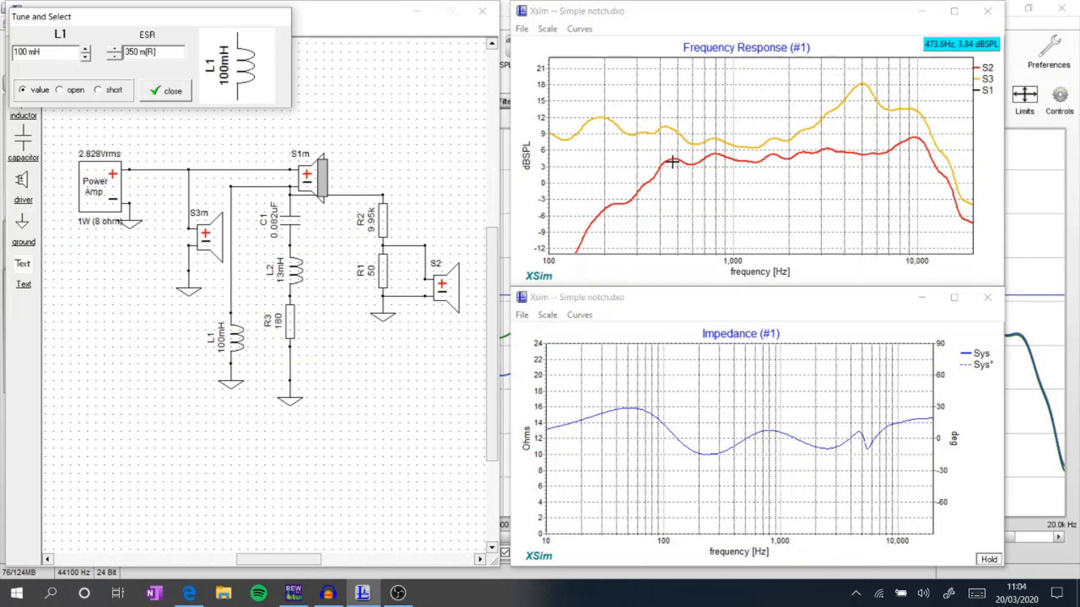
mouse_move(661, 173)
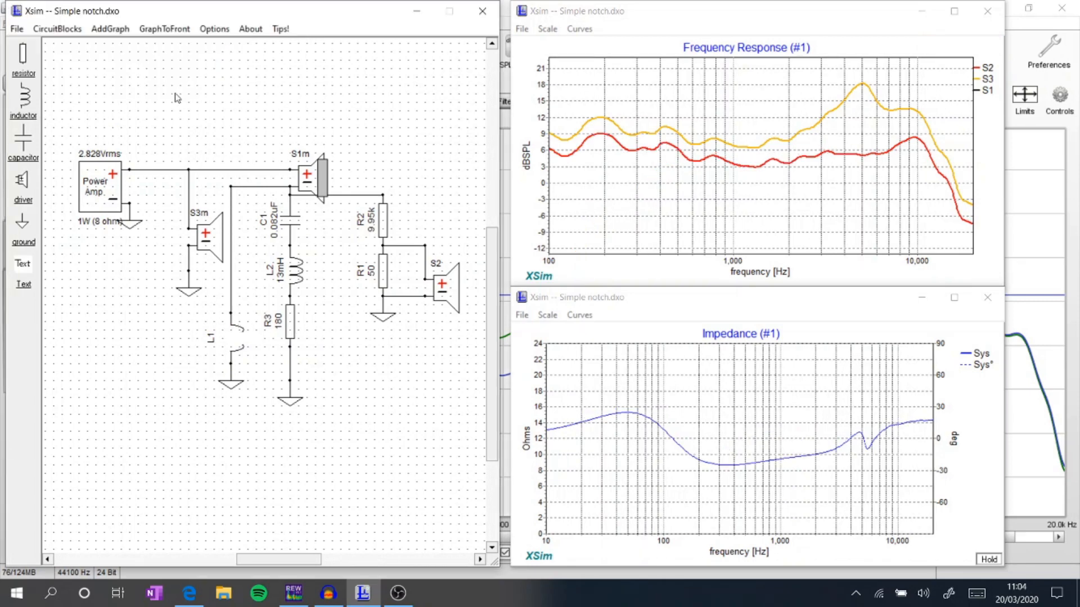
mouse_move(304, 189)
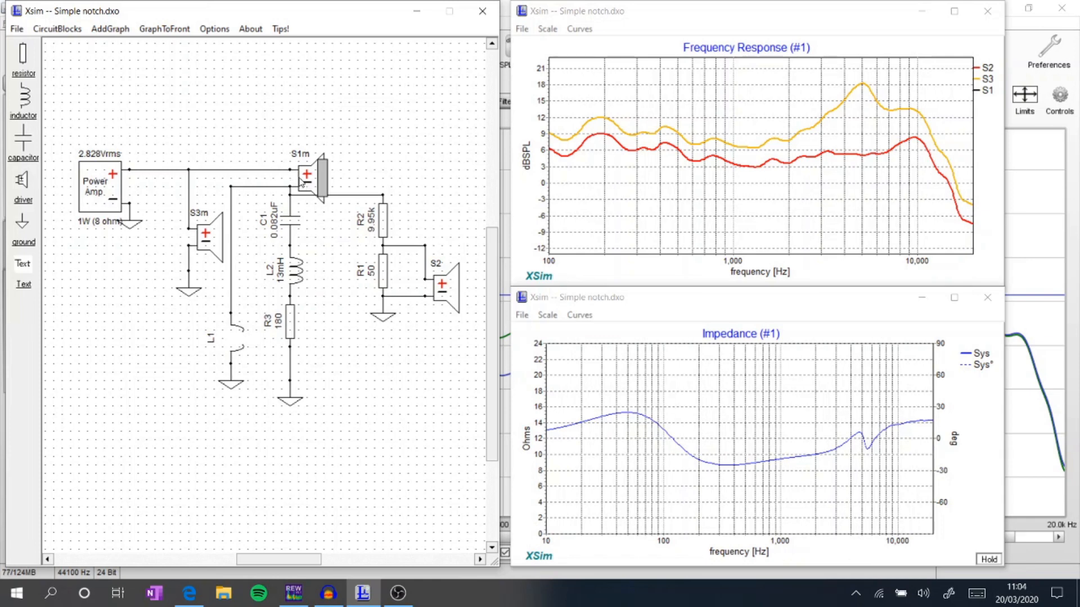
mouse_move(455, 294)
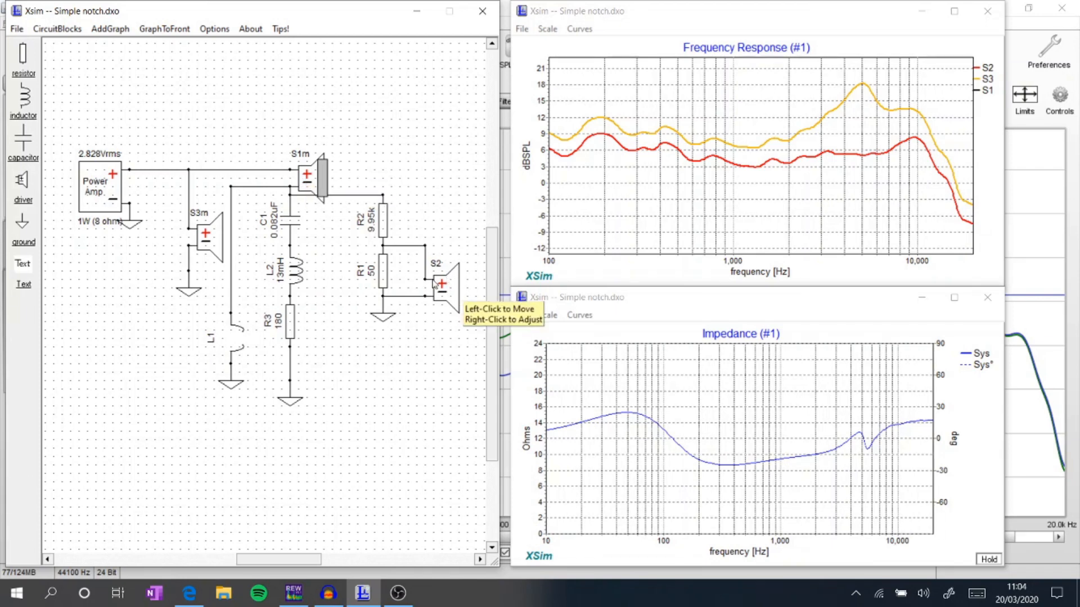
mouse_move(307, 176)
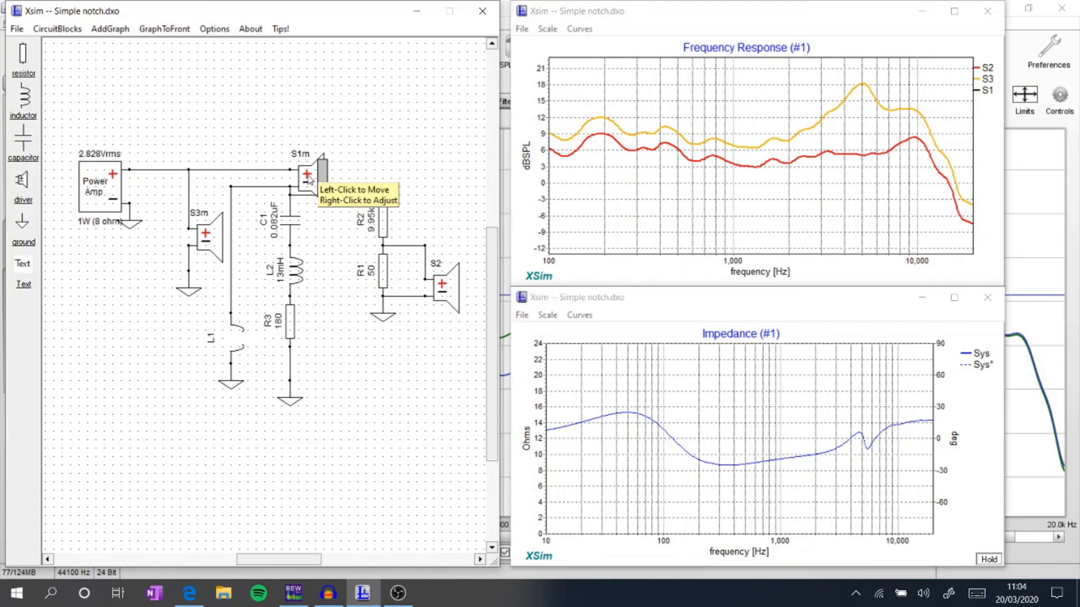
mouse_move(307, 180)
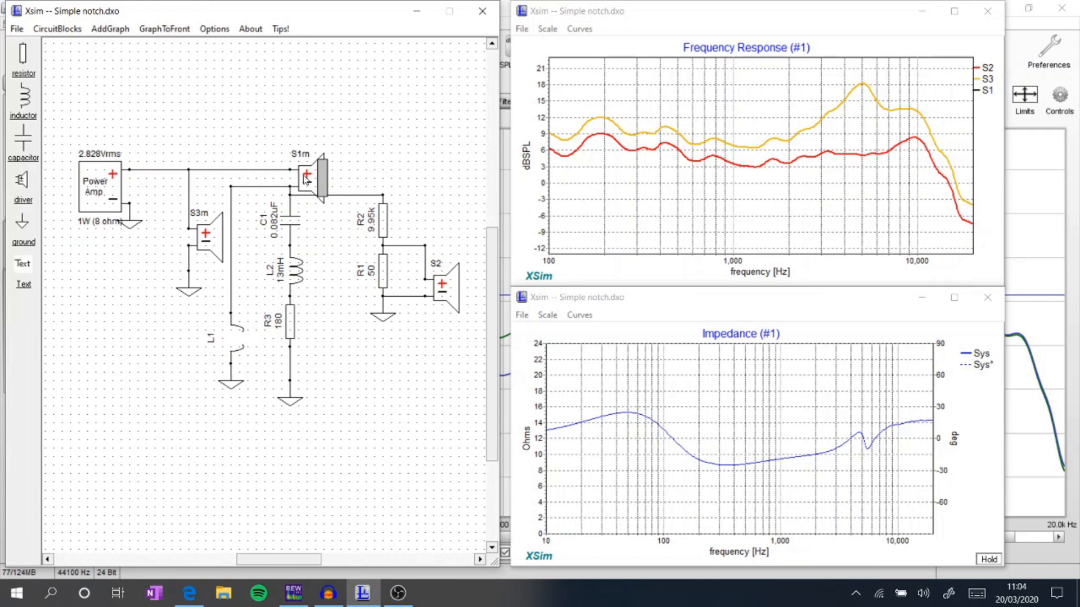
mouse_move(346, 204)
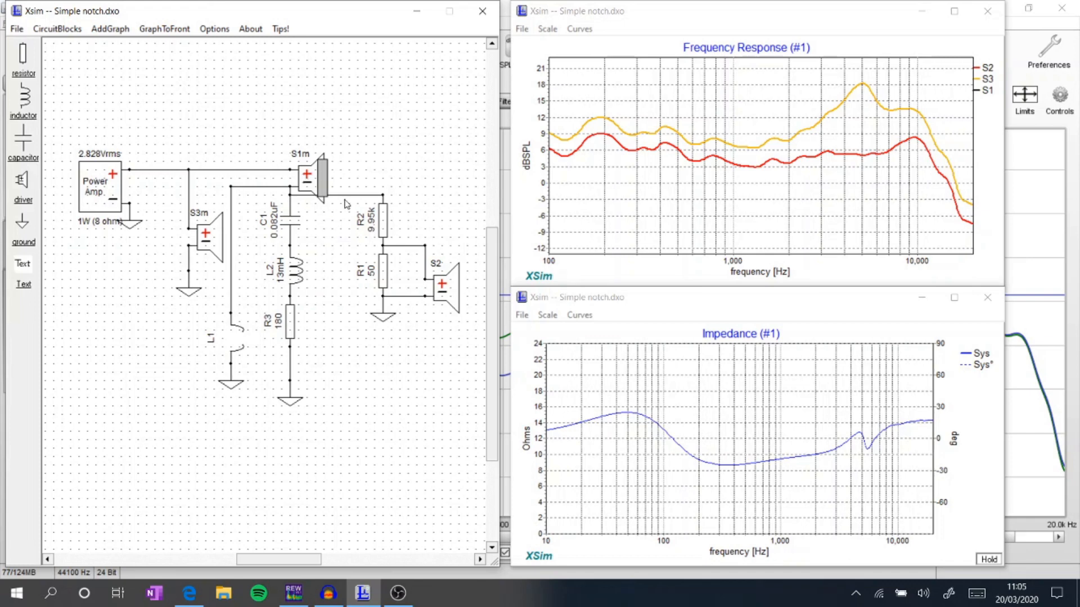
mouse_move(826, 167)
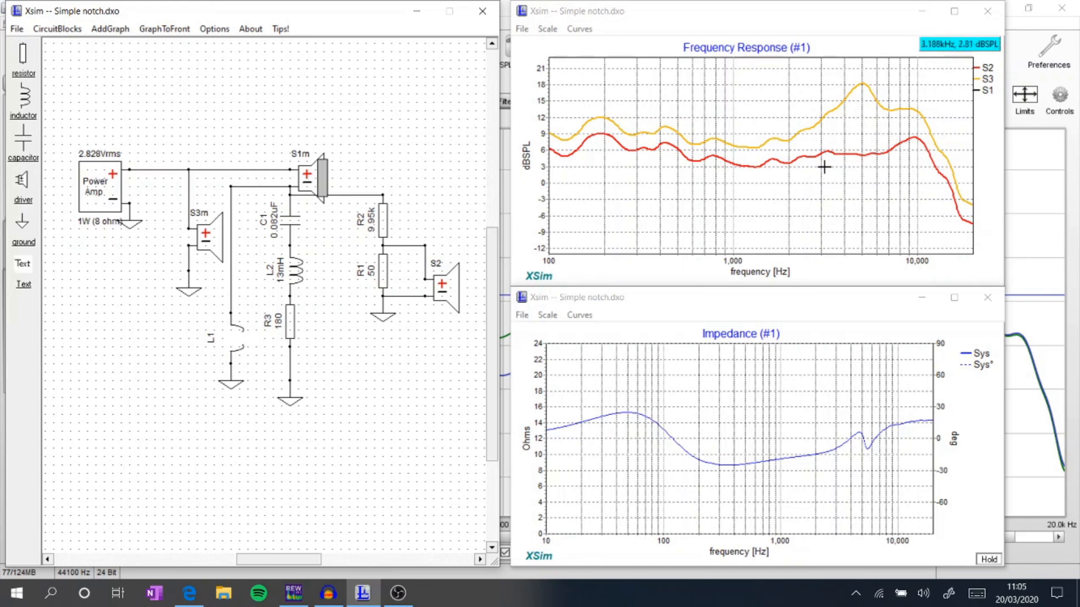
mouse_move(666, 395)
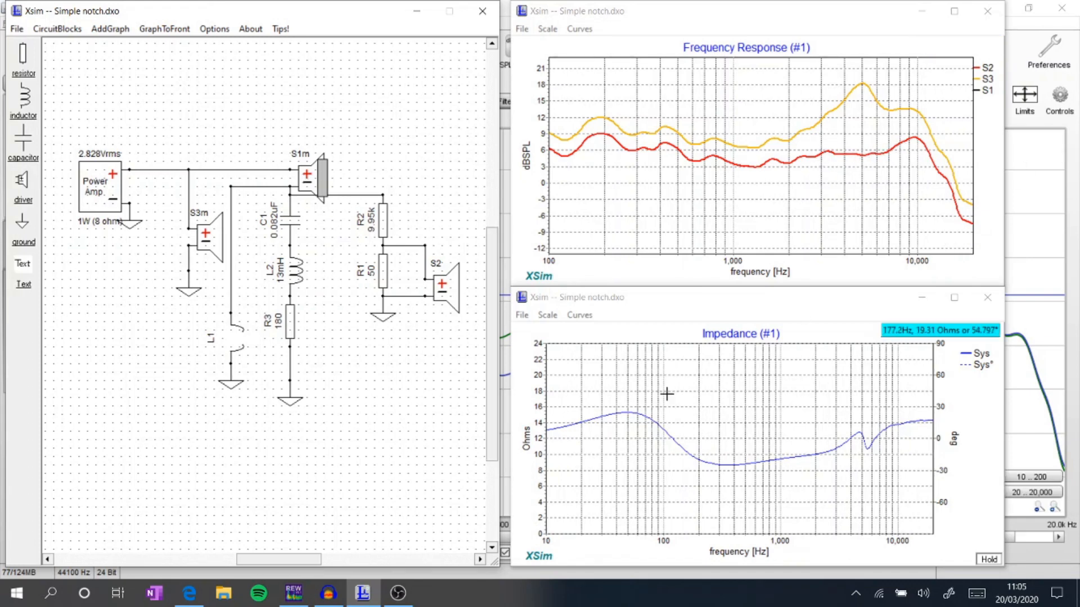
Show the RE320 new measurement over the flat and kick curves and read levels near 5 kHz.
click(292, 593)
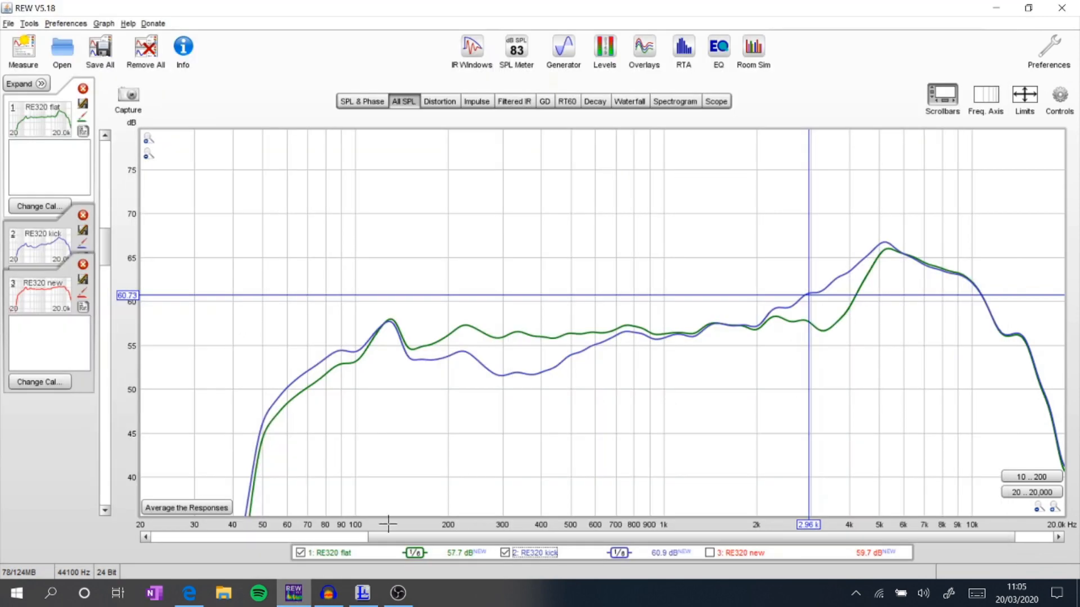
click(709, 552)
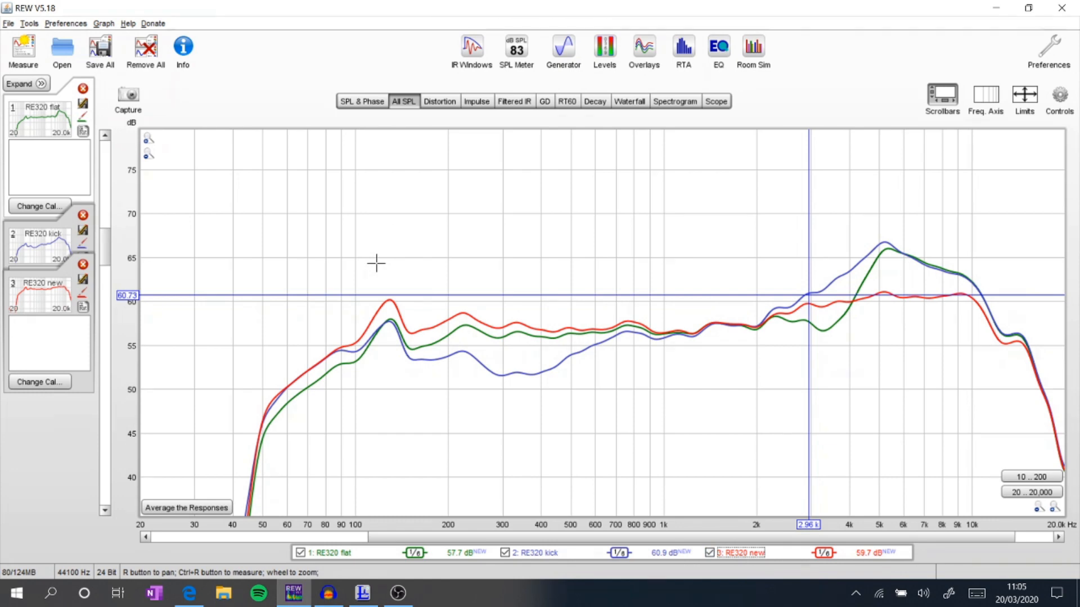
mouse_move(371, 270)
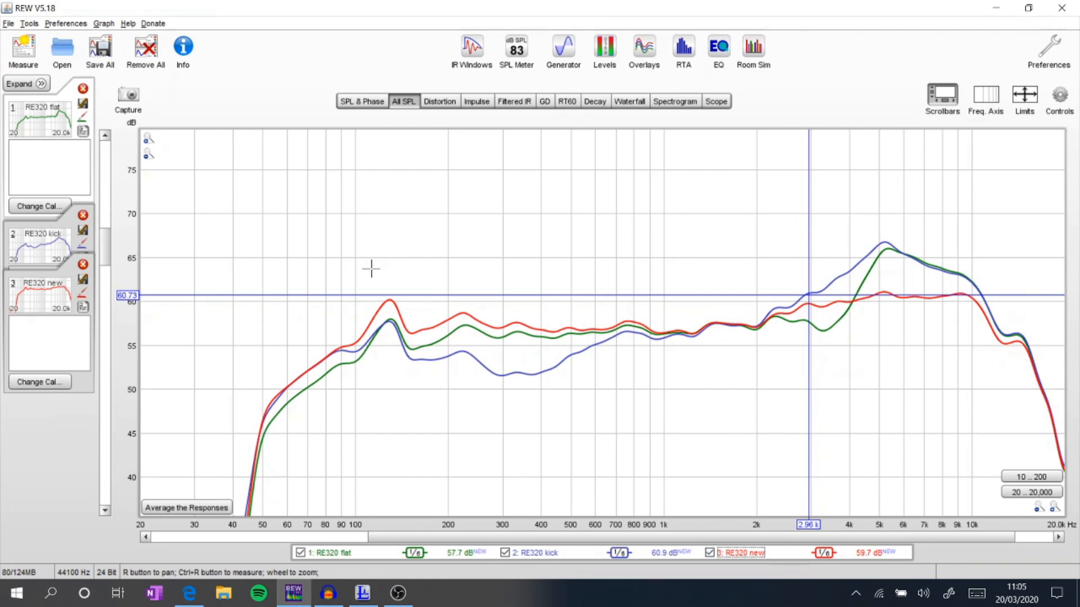
mouse_move(381, 303)
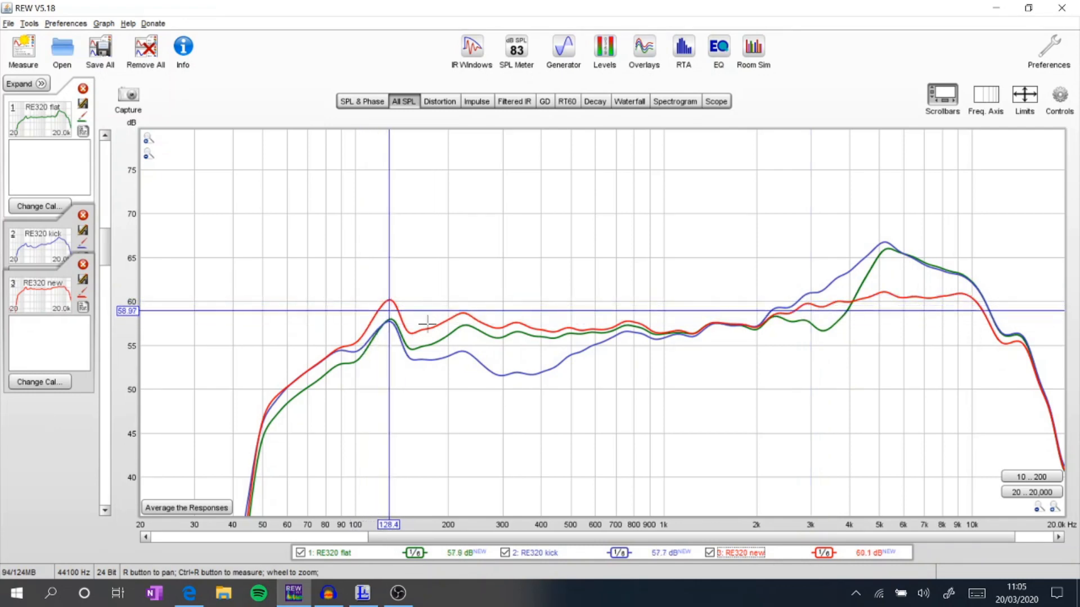
mouse_move(804, 327)
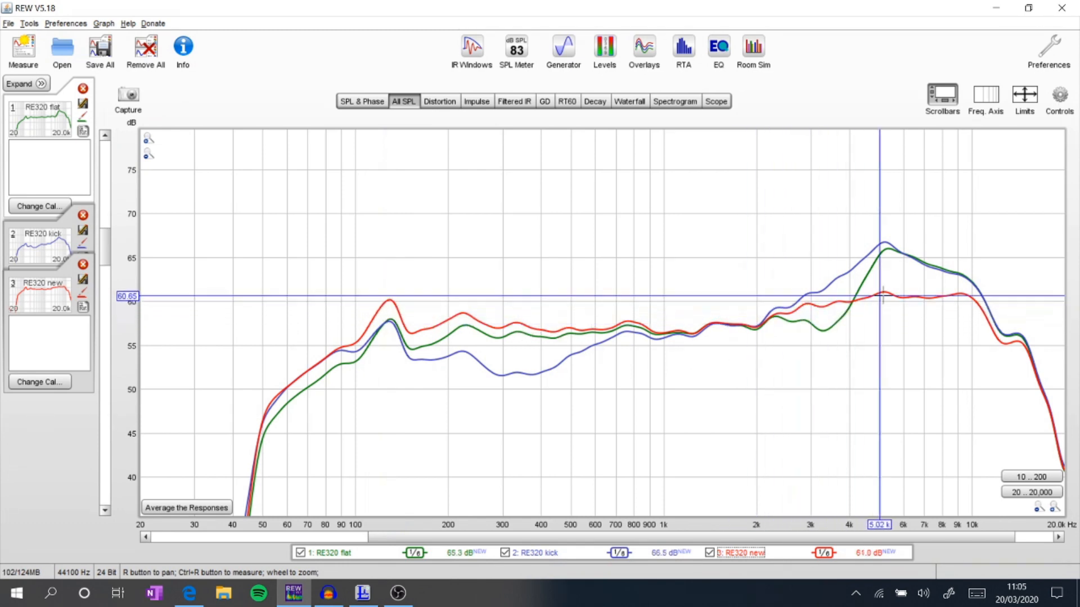
click(749, 331)
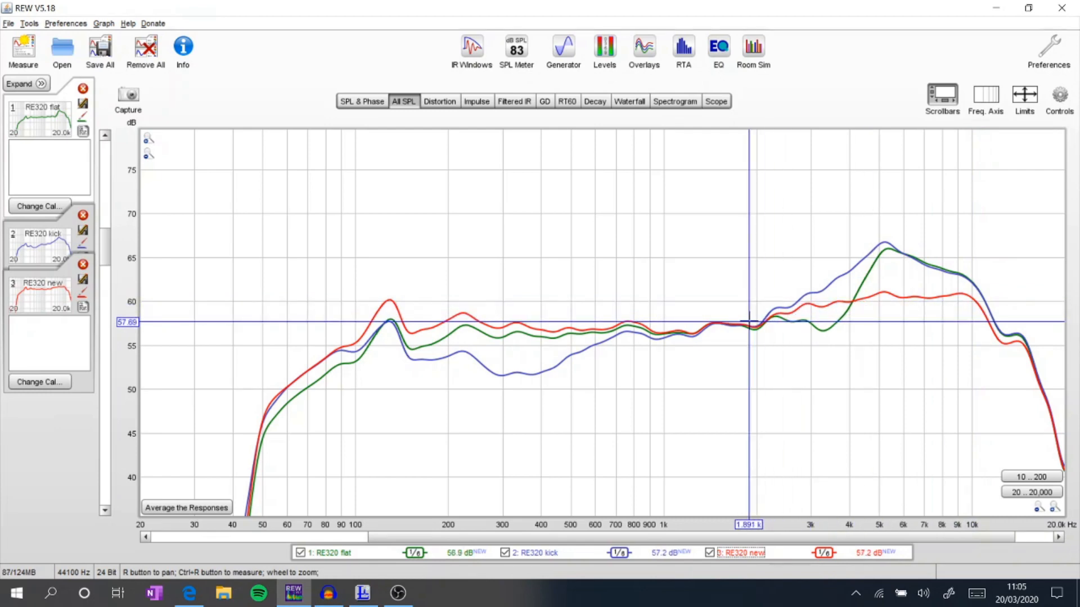
mouse_move(1001, 302)
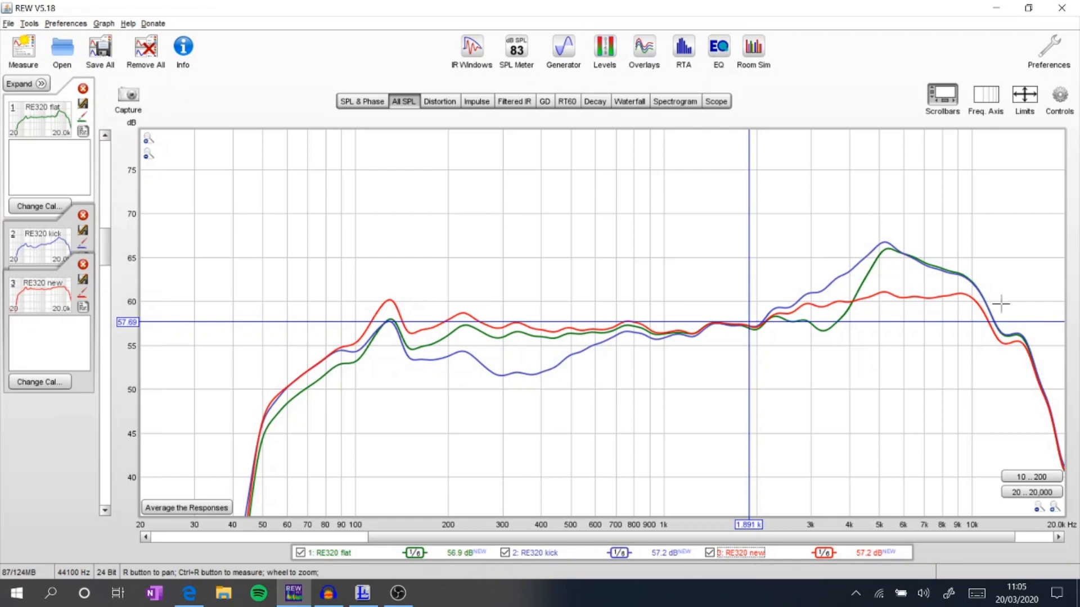
mouse_move(960, 297)
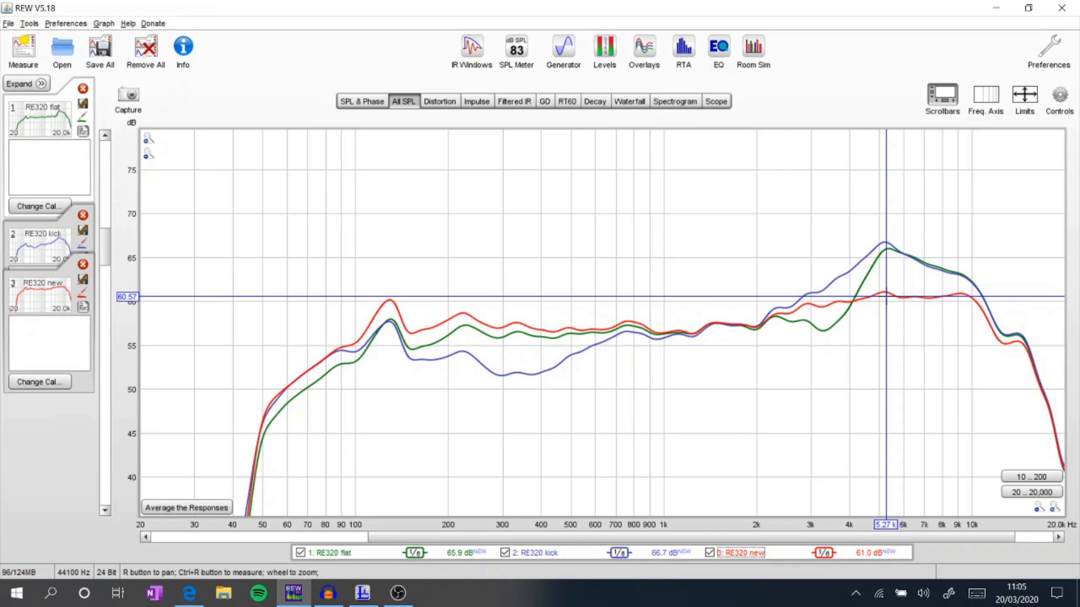
mouse_move(926, 346)
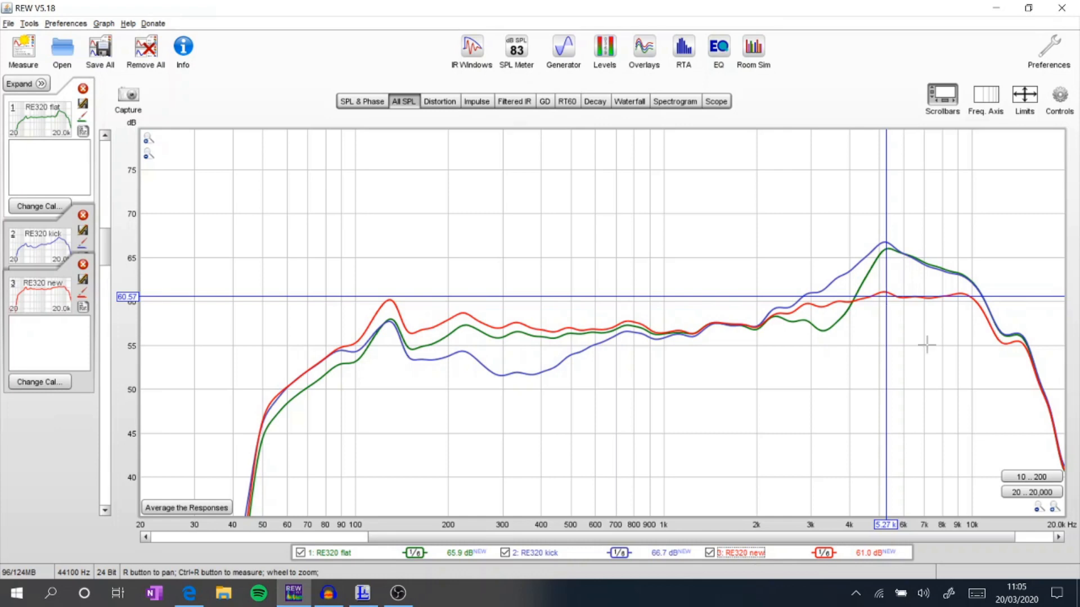